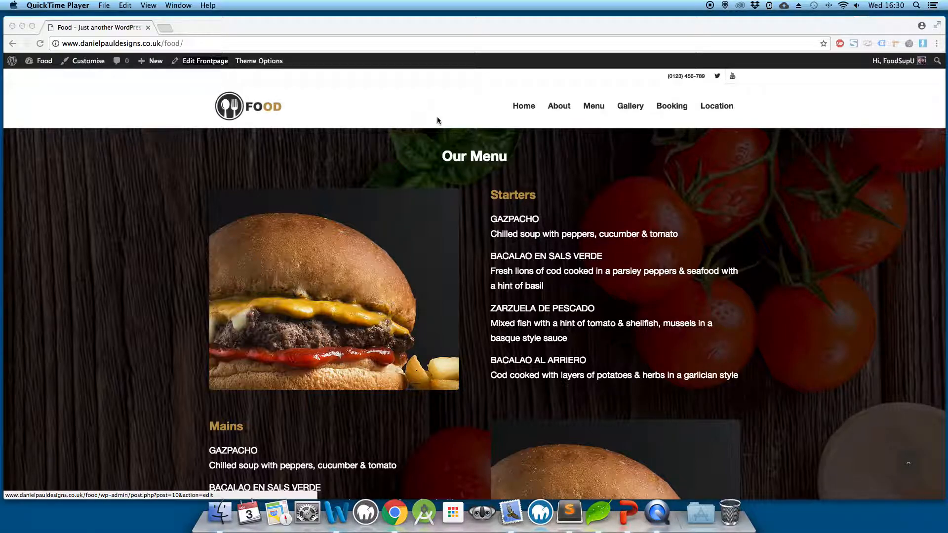
pyautogui.moveTo(384, 124)
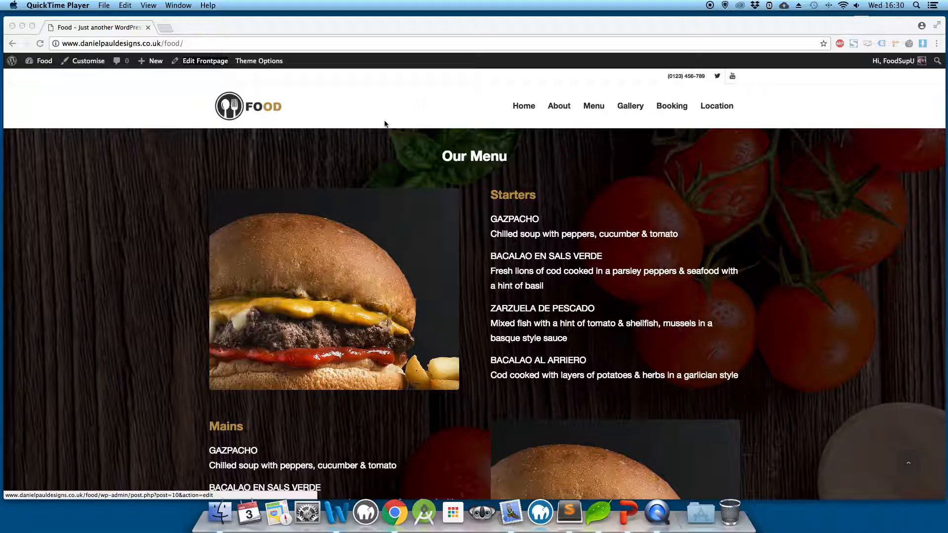
pyautogui.moveTo(363, 148)
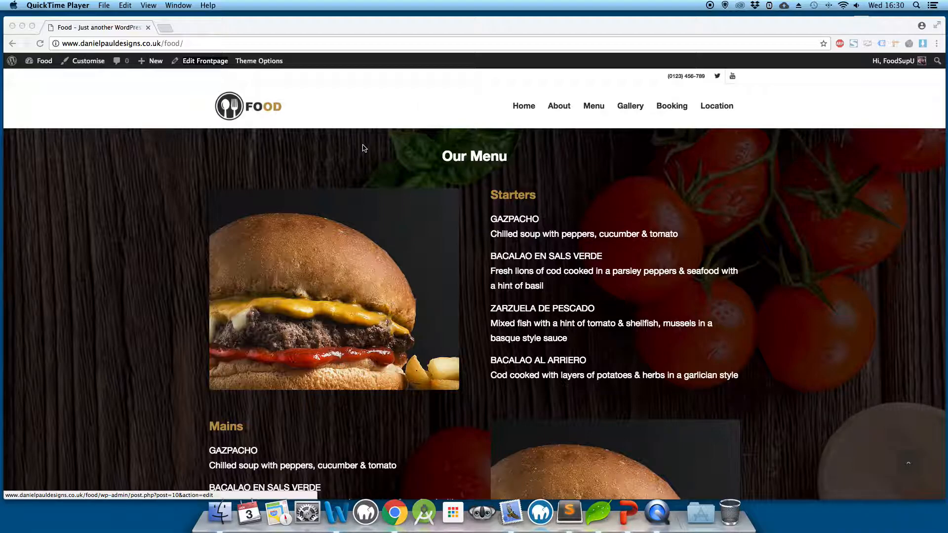
# Go from the site's admin bar to the Dashboard, then to Pages > All Pages.
pyautogui.scroll(-3)
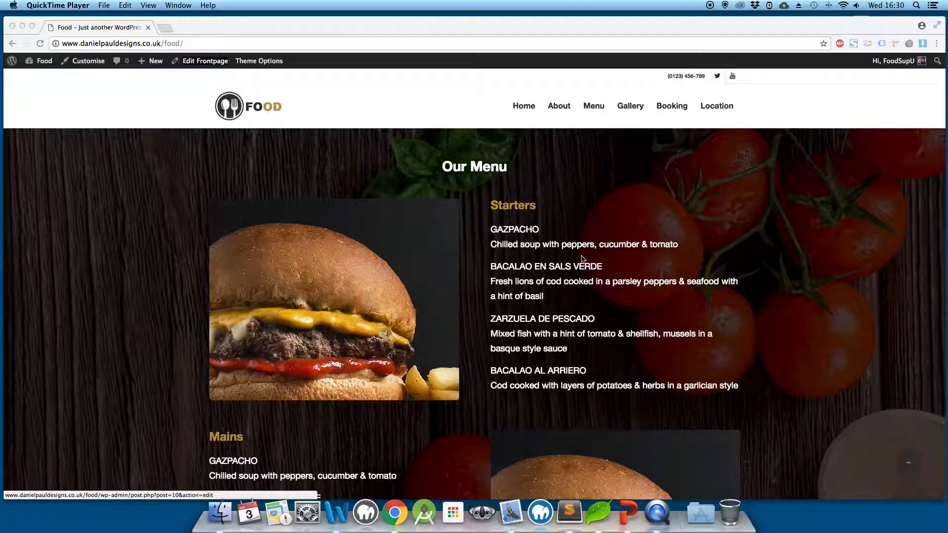
pyautogui.moveTo(150, 177)
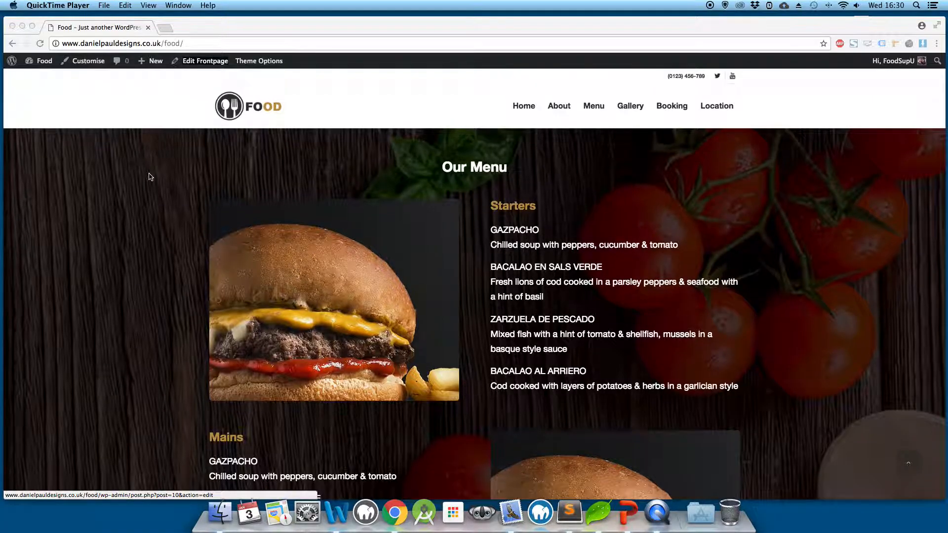
pyautogui.scroll(-3)
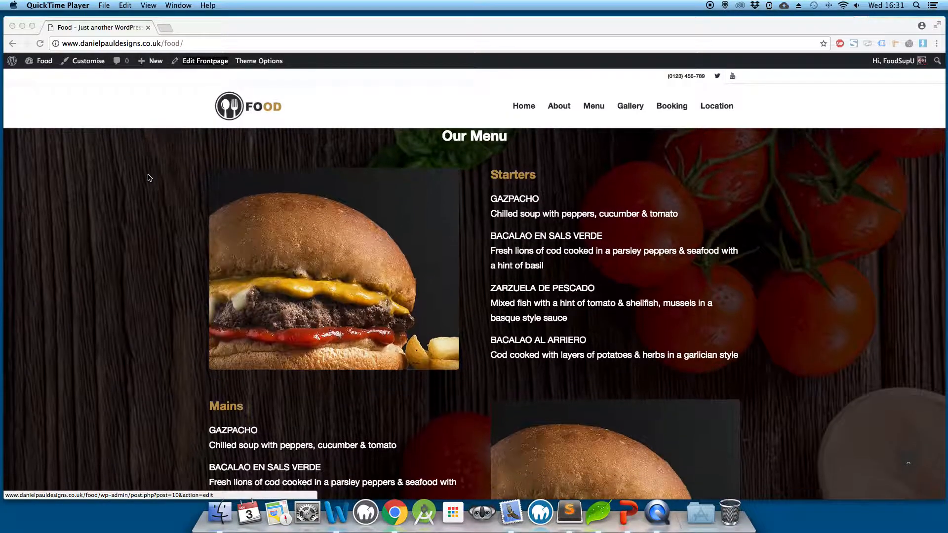
pyautogui.scroll(-3)
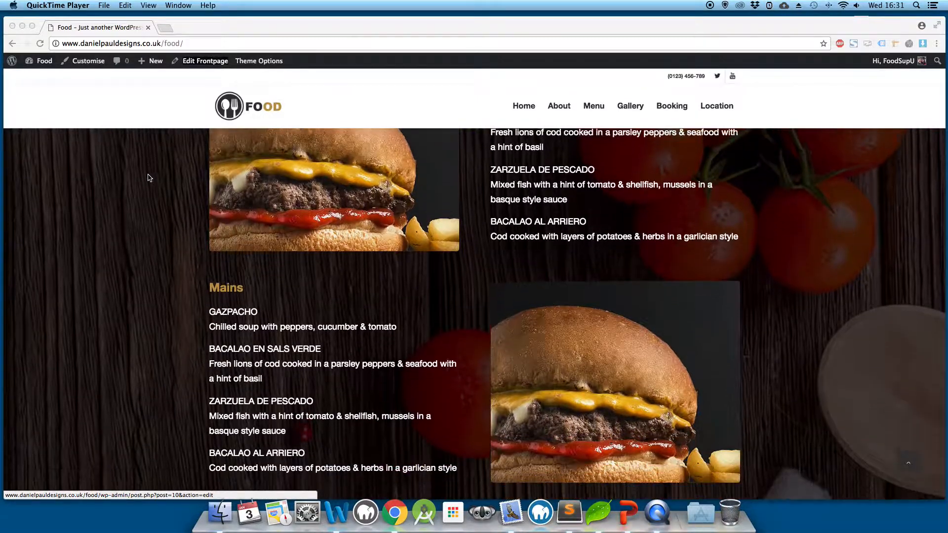
pyautogui.scroll(-3)
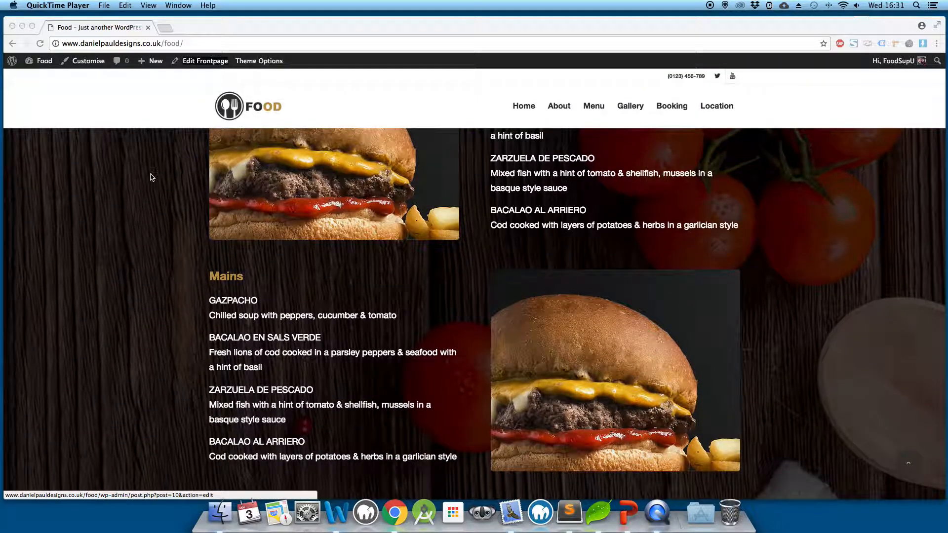
pyautogui.scroll(-3)
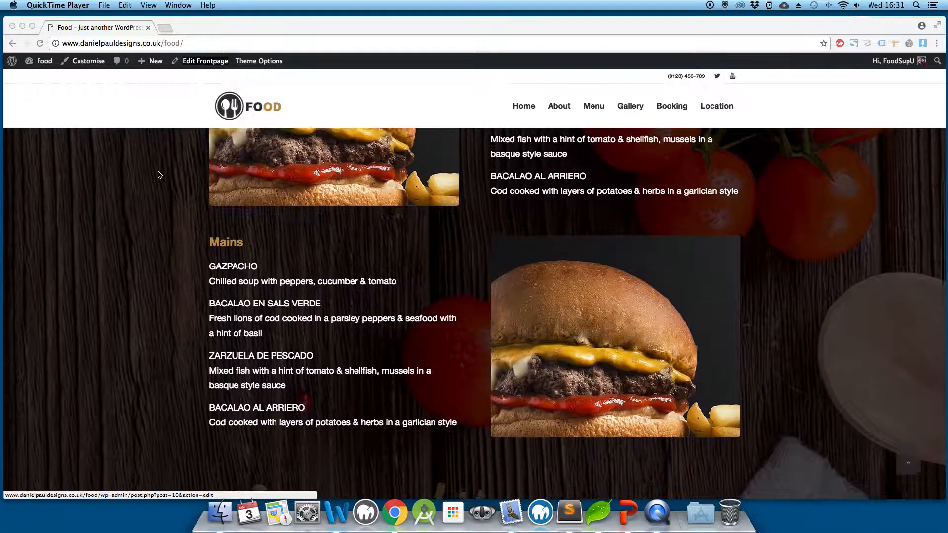
pyautogui.scroll(-3)
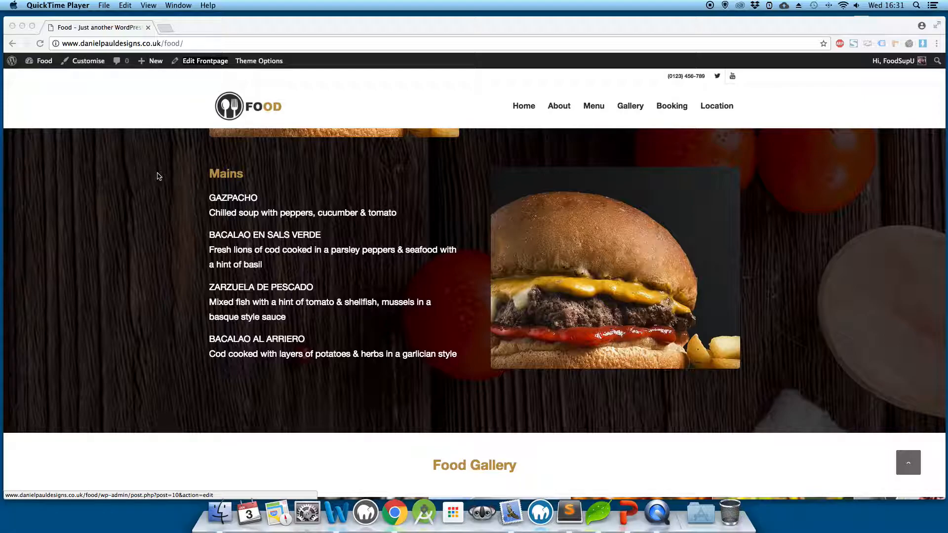
pyautogui.moveTo(162, 175)
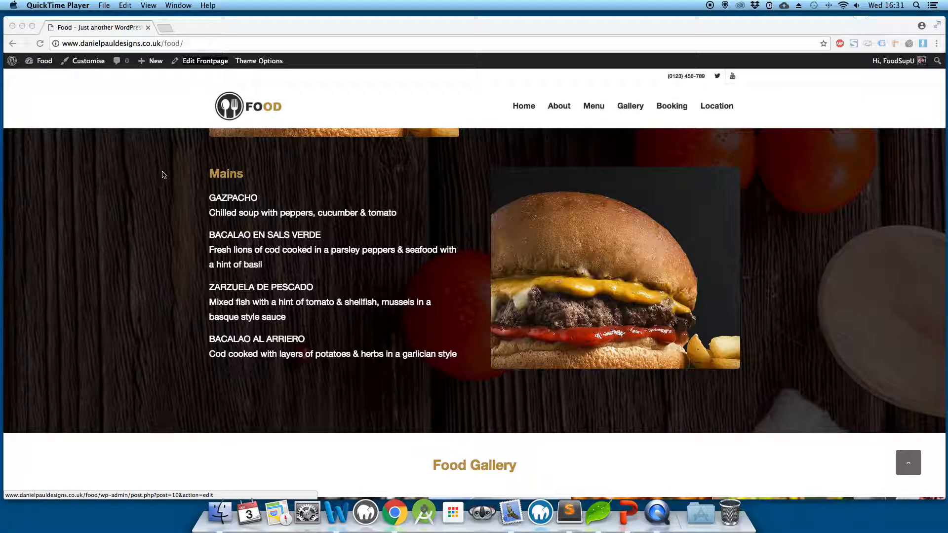
pyautogui.scroll(3)
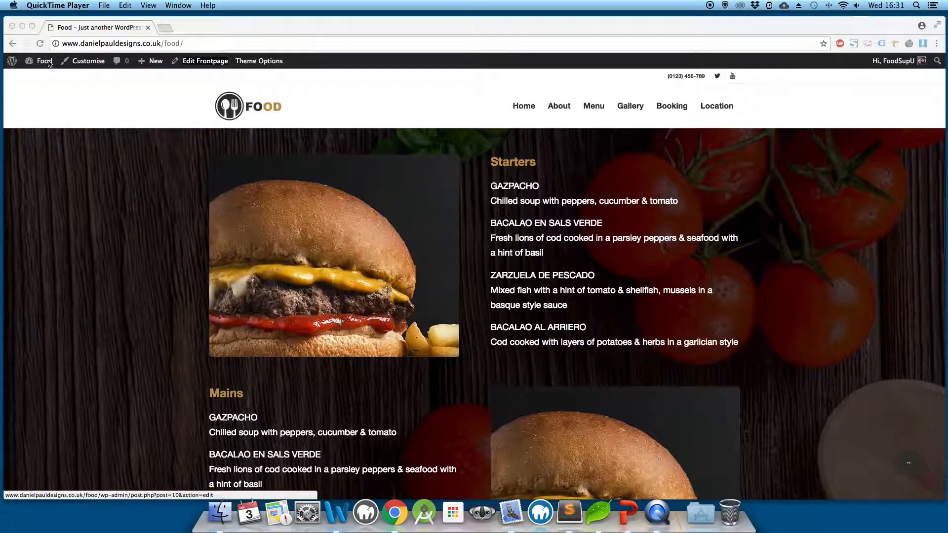
pyautogui.click(44, 60)
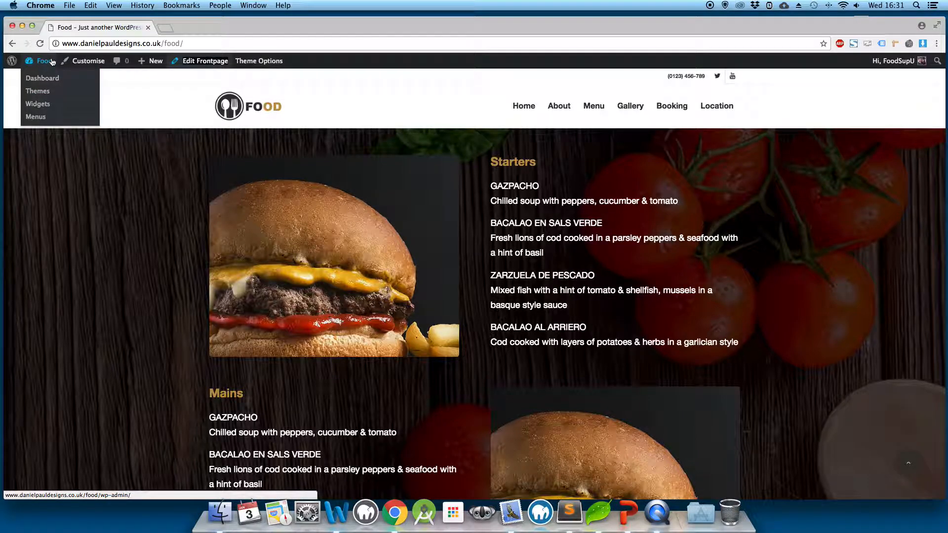
pyautogui.click(43, 78)
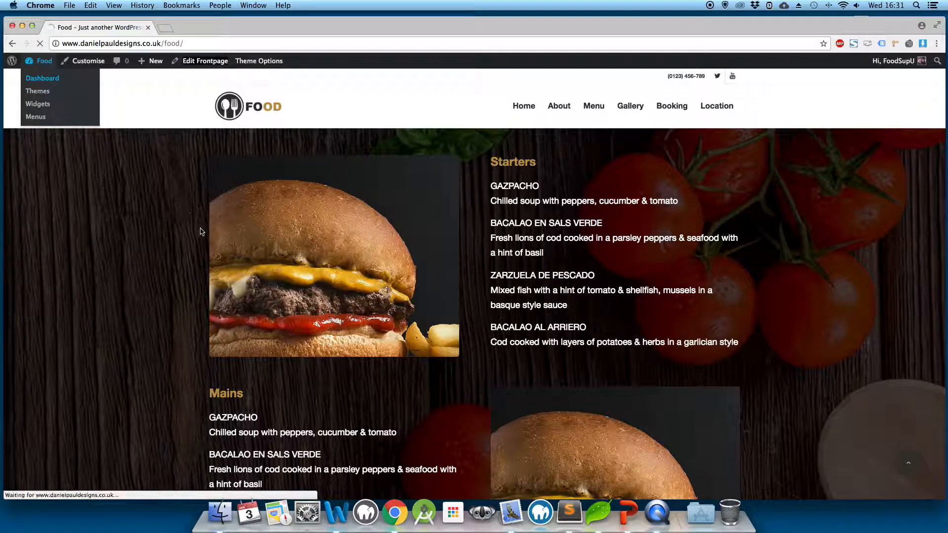
pyautogui.click(43, 77)
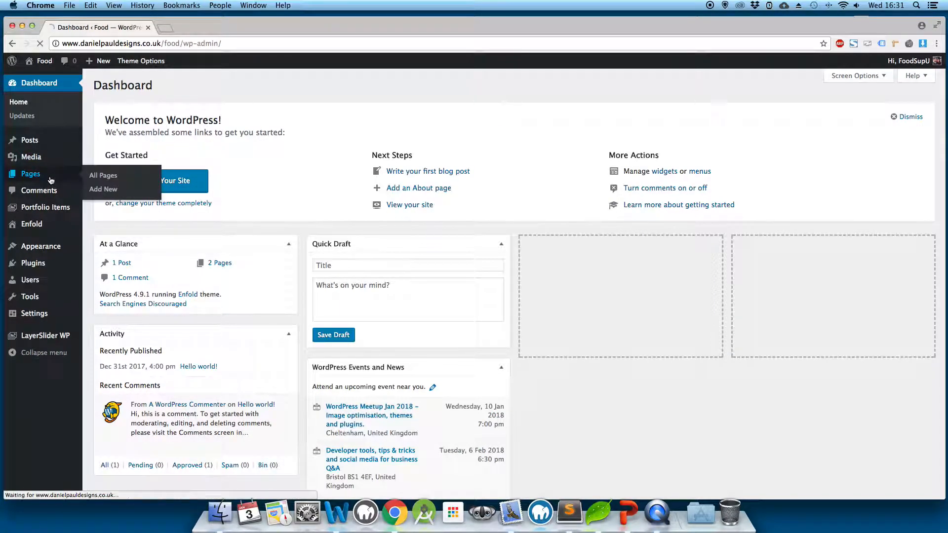
pyautogui.click(103, 175)
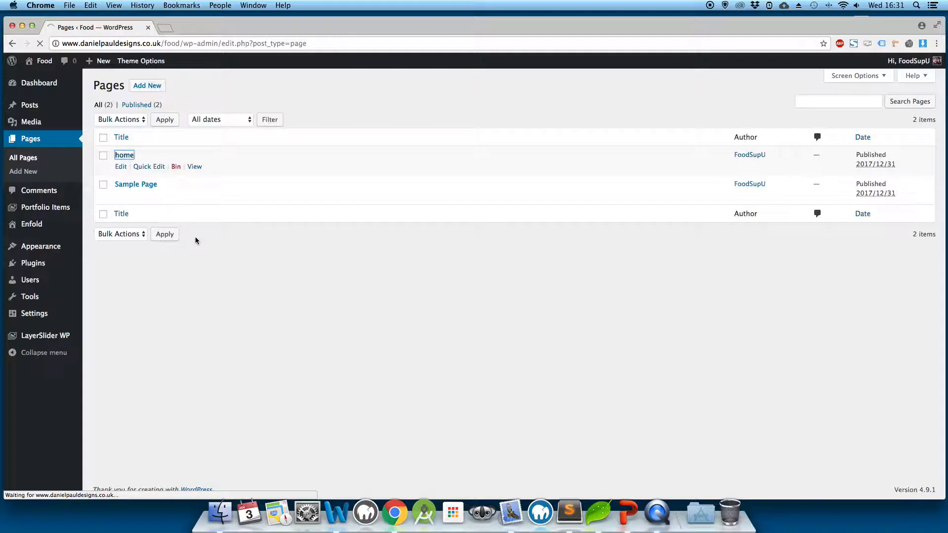
# Open the home page in the Avia Layout Builder and browse Content Elements.
pyautogui.click(124, 155)
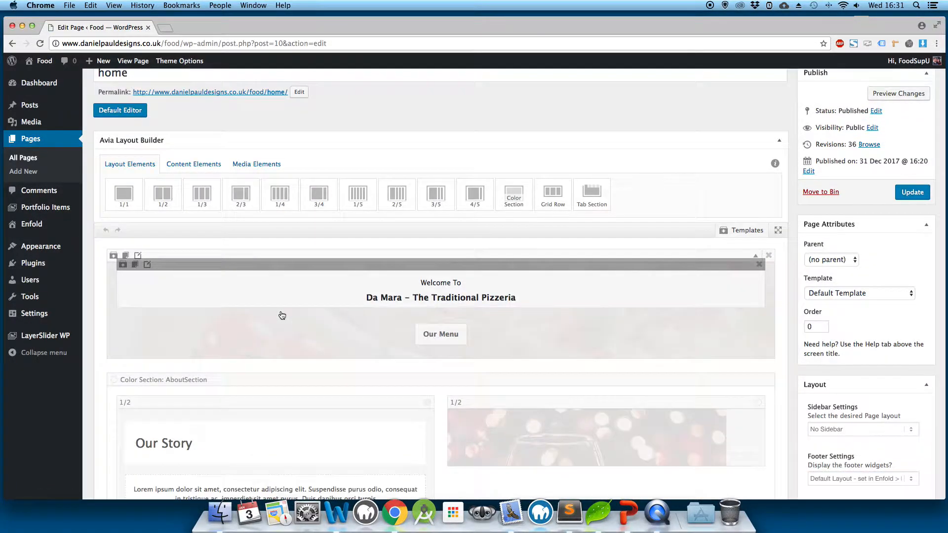
pyautogui.scroll(-3)
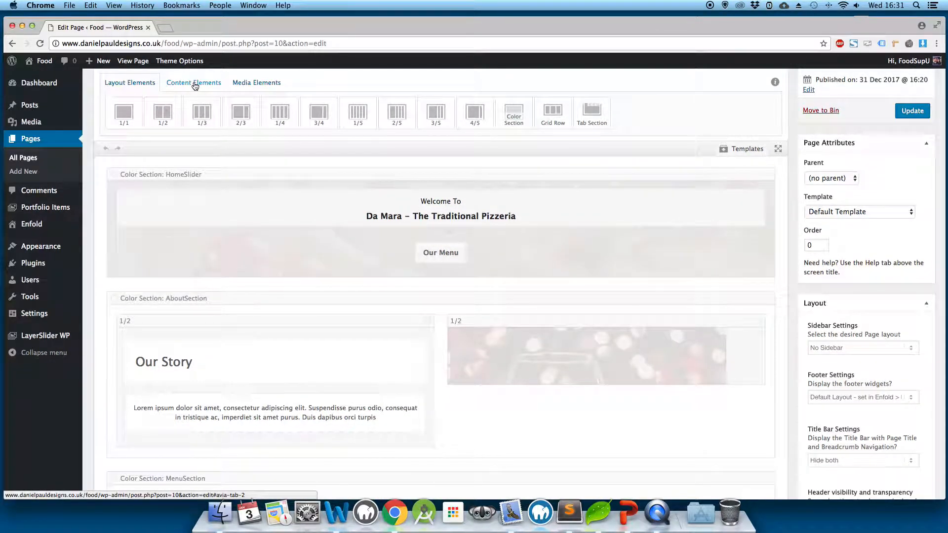
pyautogui.click(193, 82)
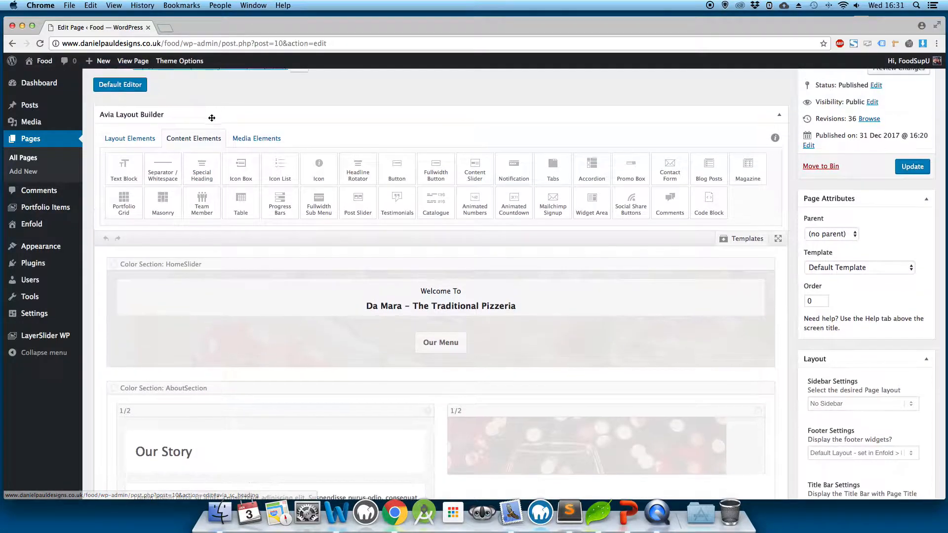
pyautogui.scroll(3)
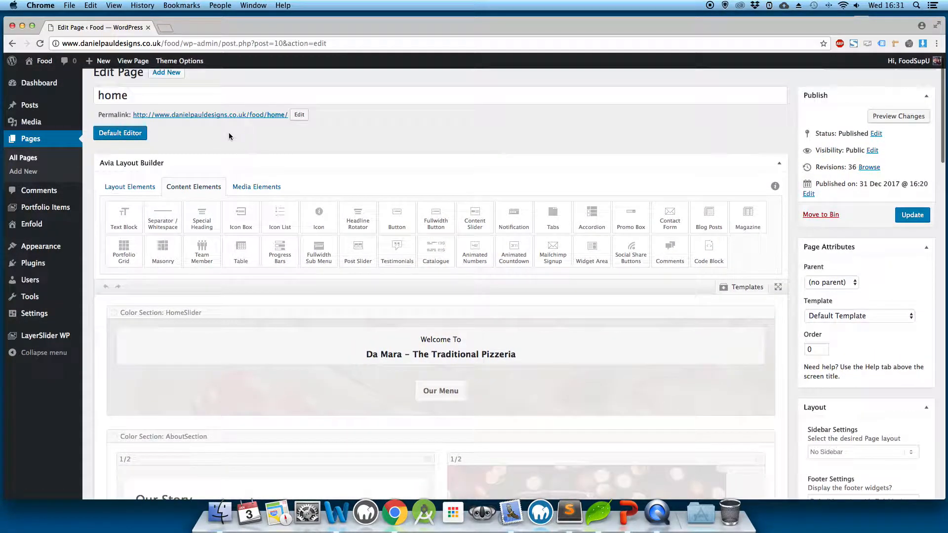
pyautogui.moveTo(138, 186)
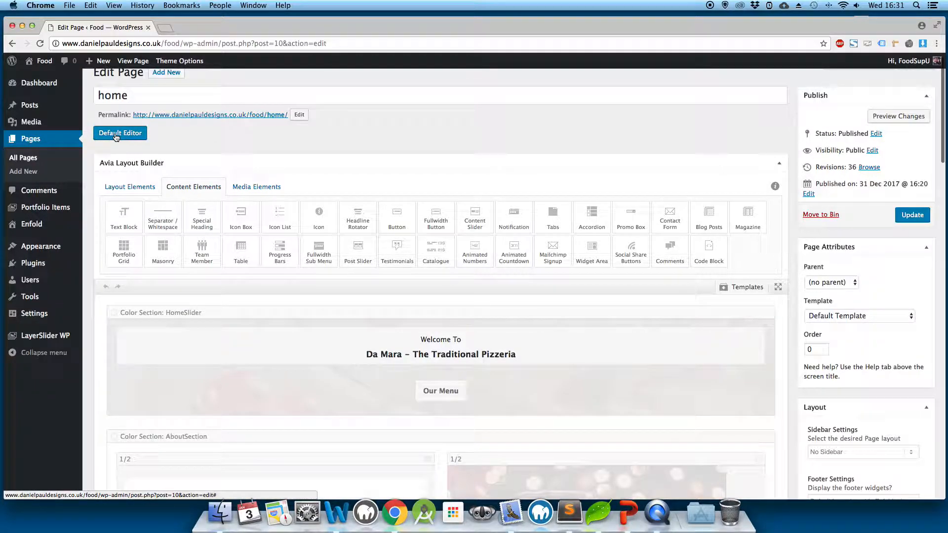
pyautogui.moveTo(202, 218)
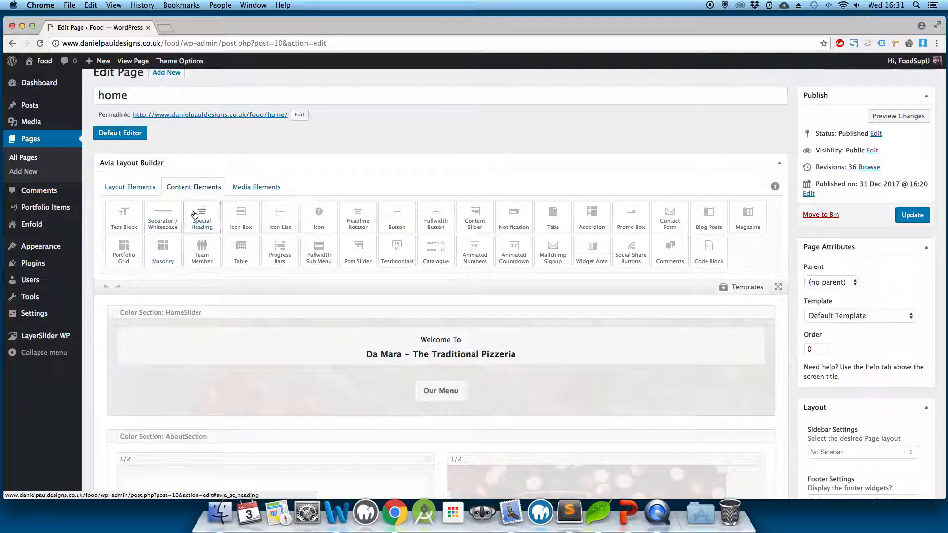
pyautogui.moveTo(206, 196)
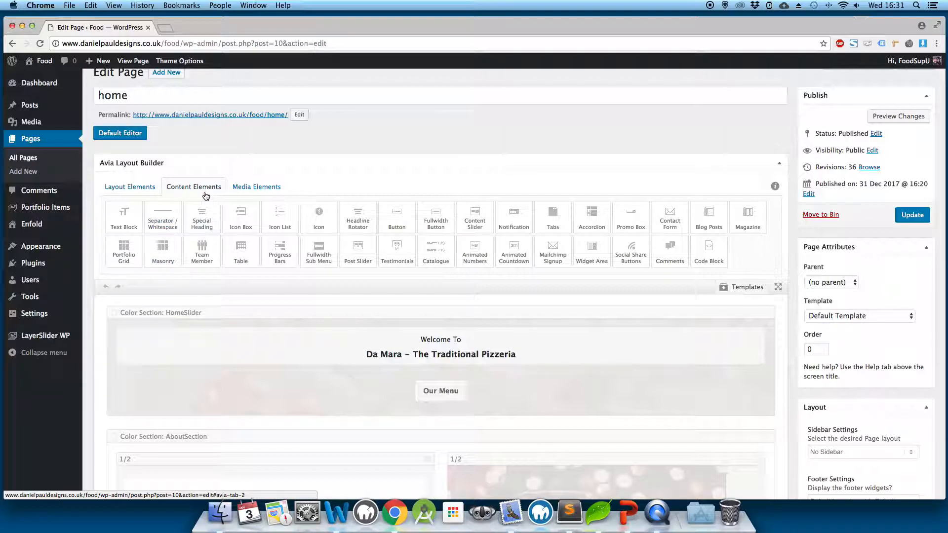
# Add a Color Section, two Text Blocks and an Image element from the builder tabs.
pyautogui.click(129, 186)
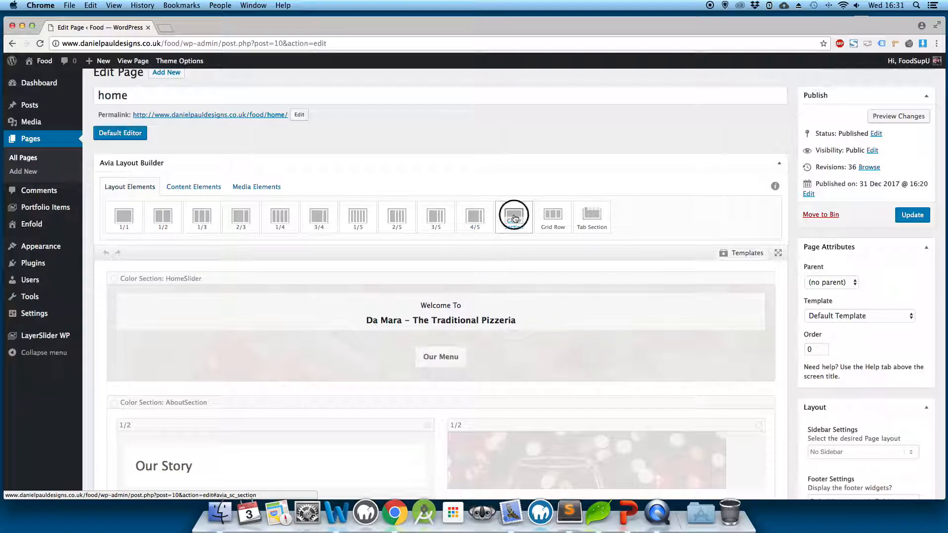
pyautogui.moveTo(513, 216)
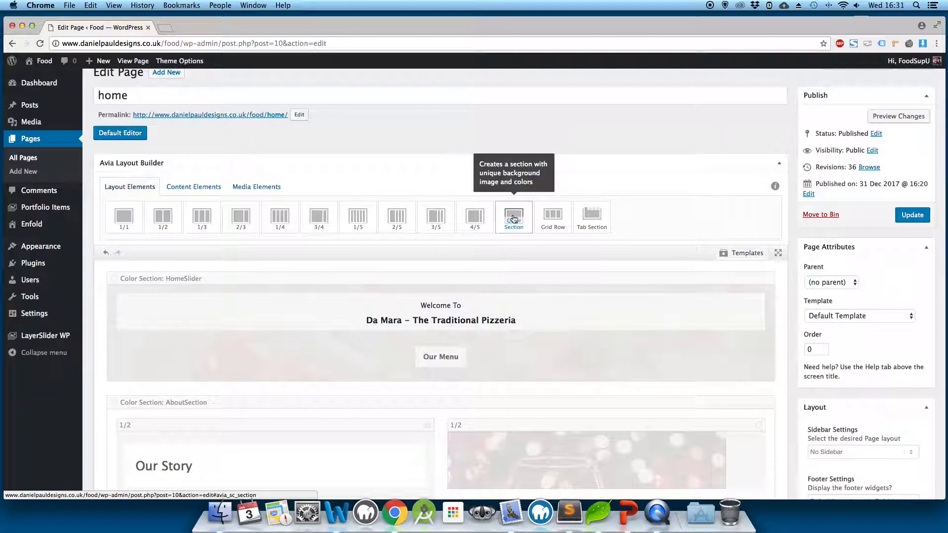
pyautogui.click(193, 186)
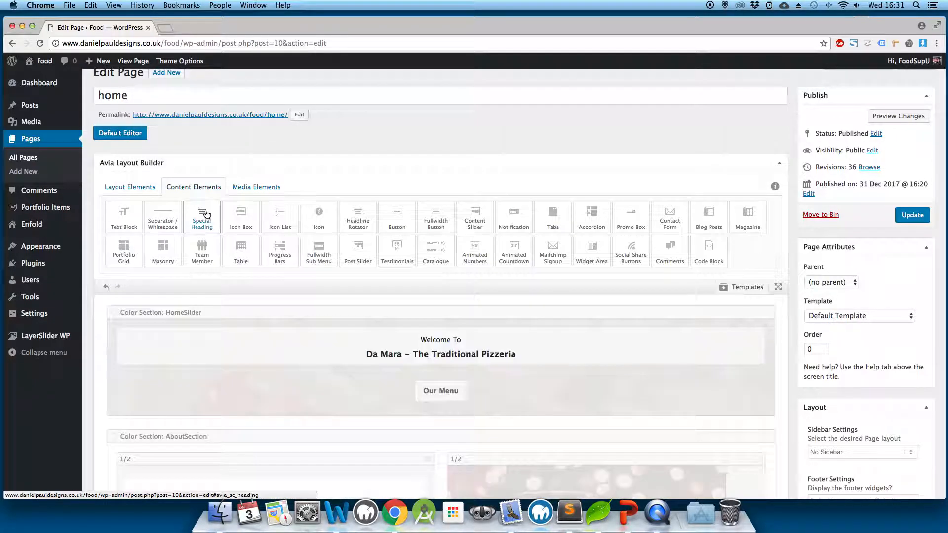
pyautogui.moveTo(123, 216)
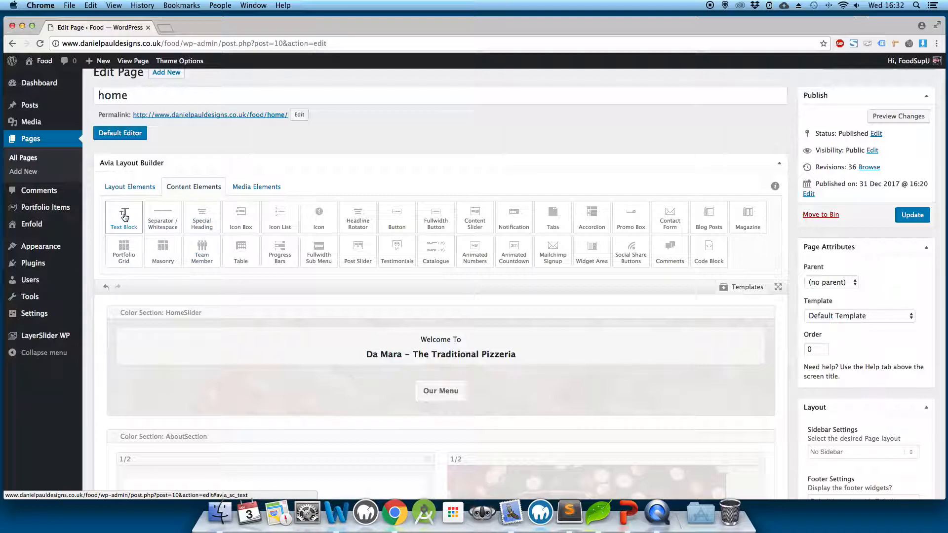
pyautogui.moveTo(163, 251)
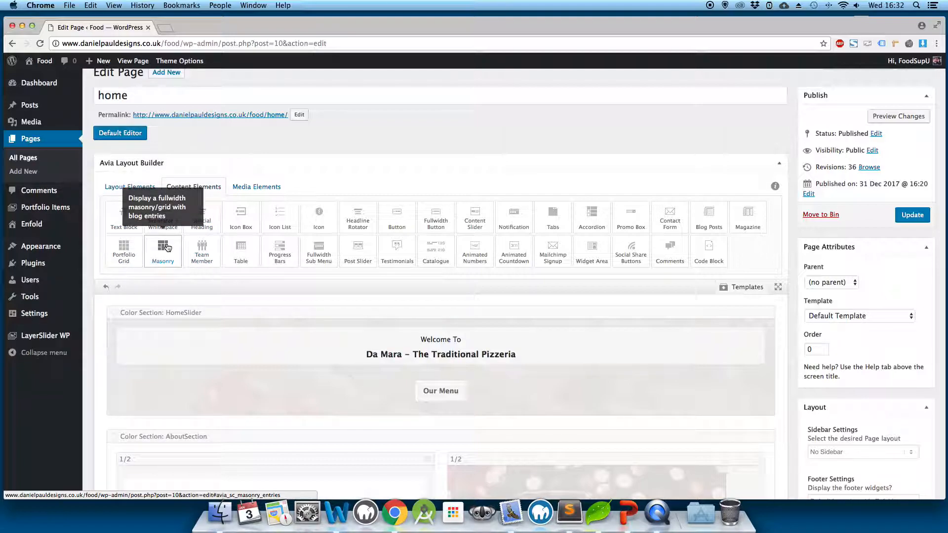
pyautogui.moveTo(318, 218)
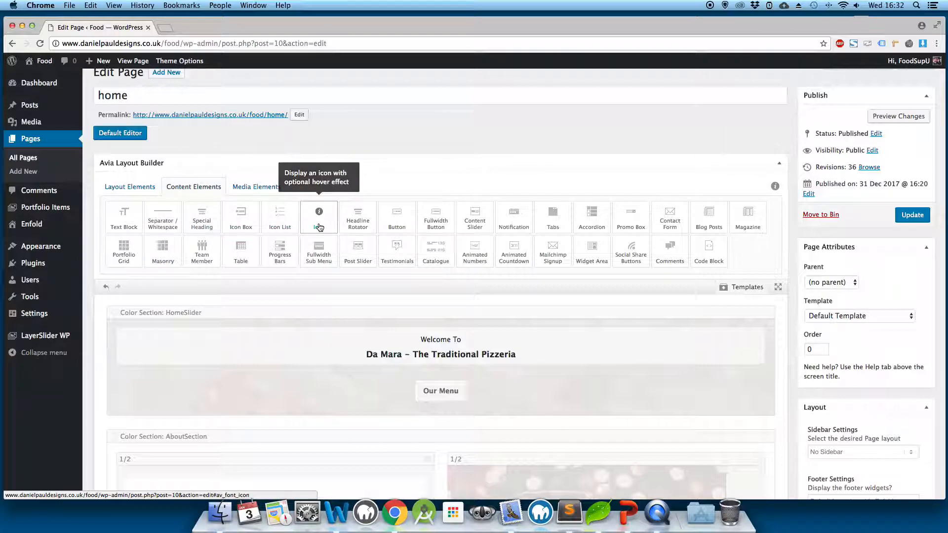
pyautogui.moveTo(161, 218)
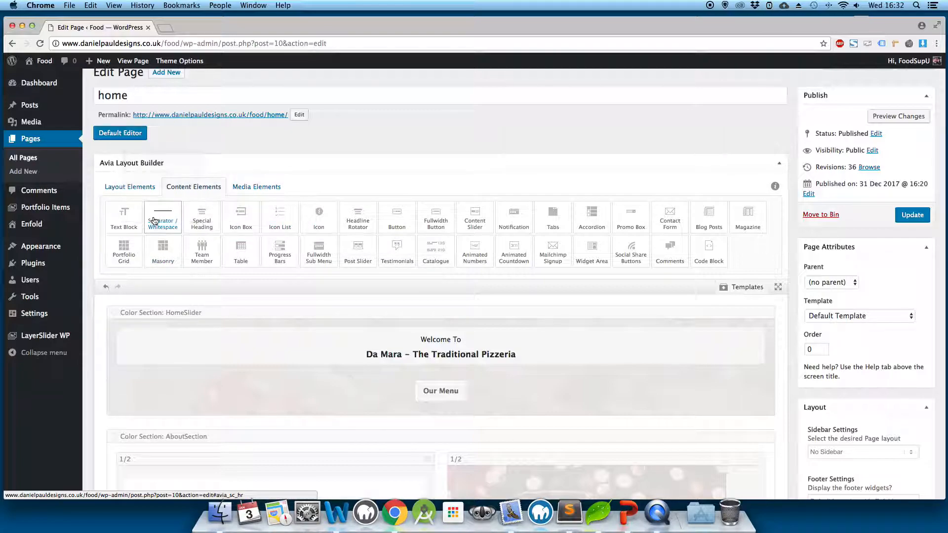
pyautogui.click(130, 186)
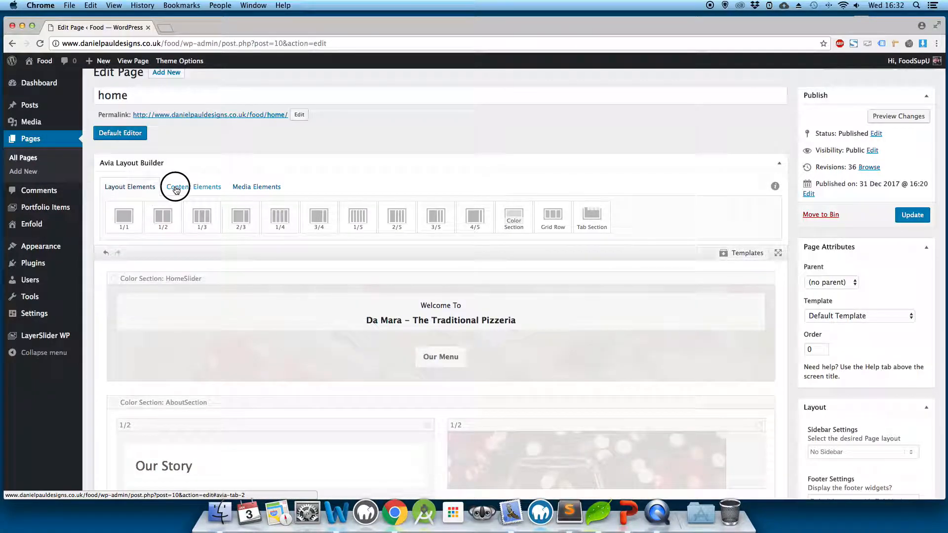
pyautogui.click(193, 186)
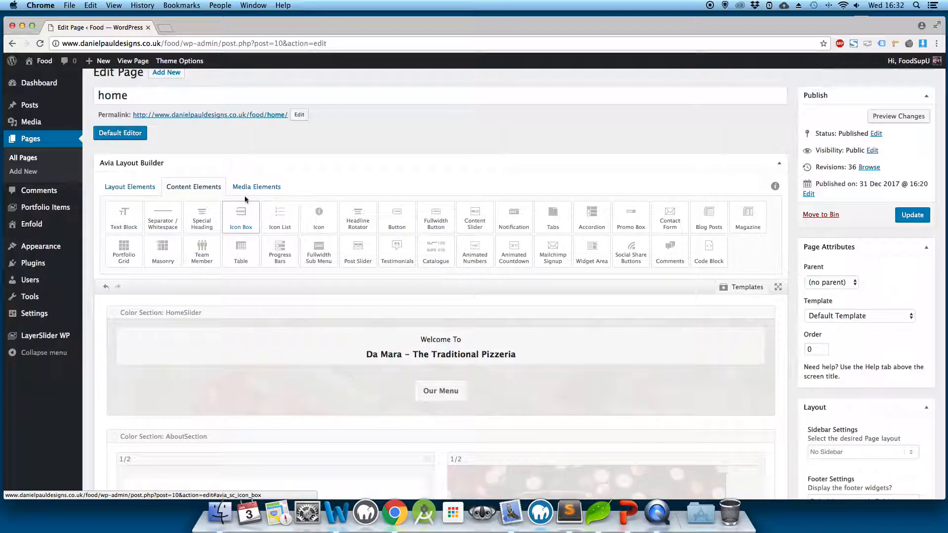
pyautogui.click(257, 186)
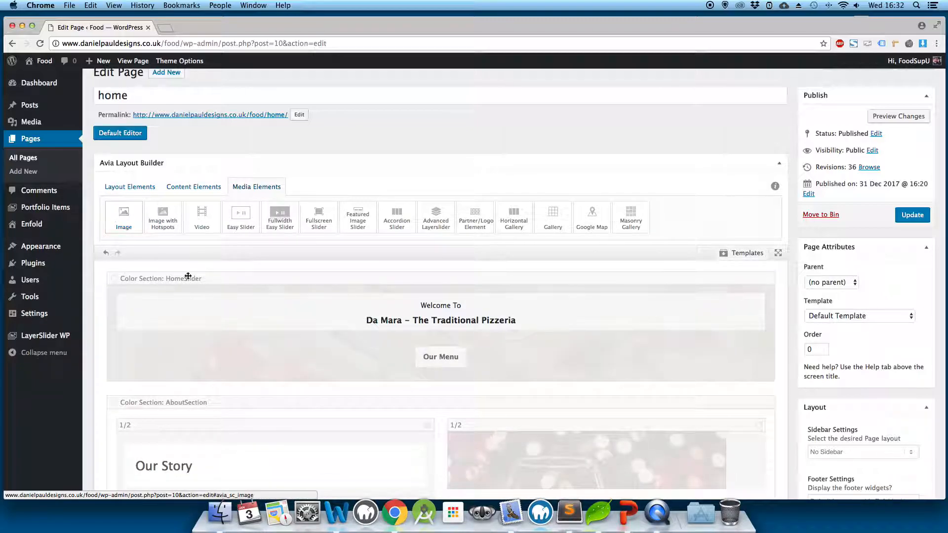
# Drag both text blocks into the Color Section and search Google for 'lorem ipsum'.
pyautogui.scroll(-3)
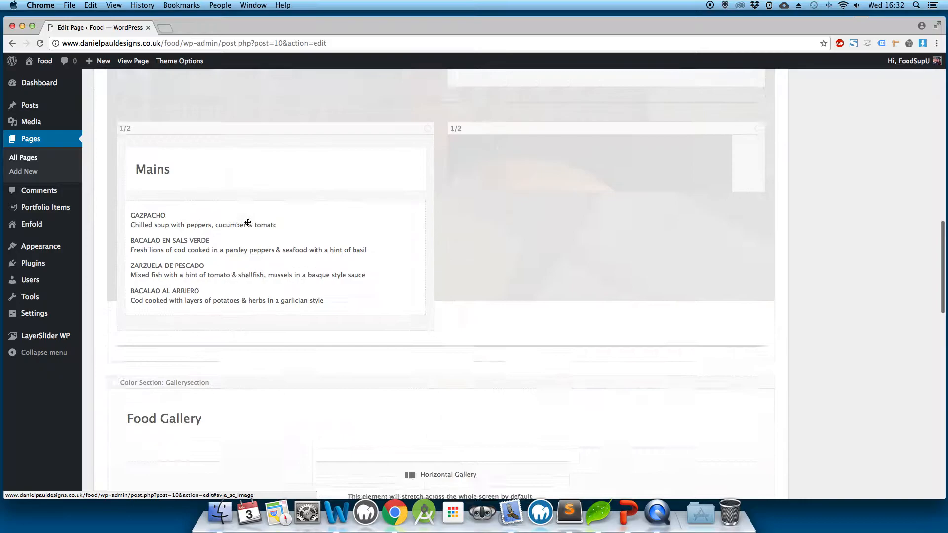
pyautogui.scroll(-3)
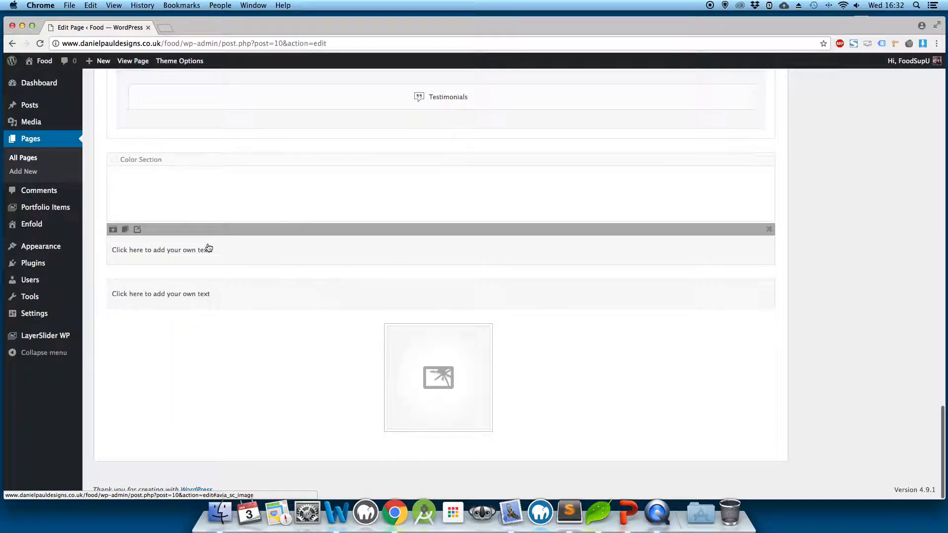
pyautogui.moveTo(209, 234)
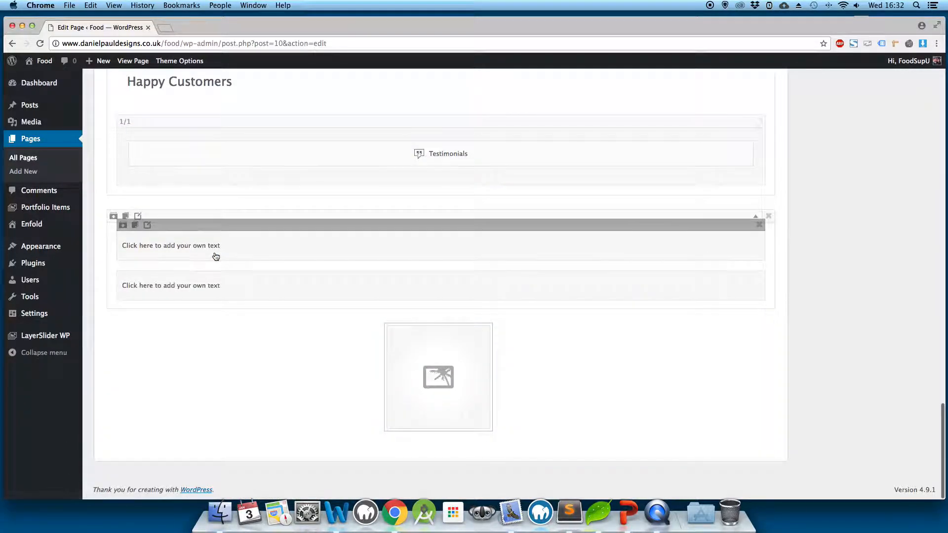
pyautogui.click(428, 275)
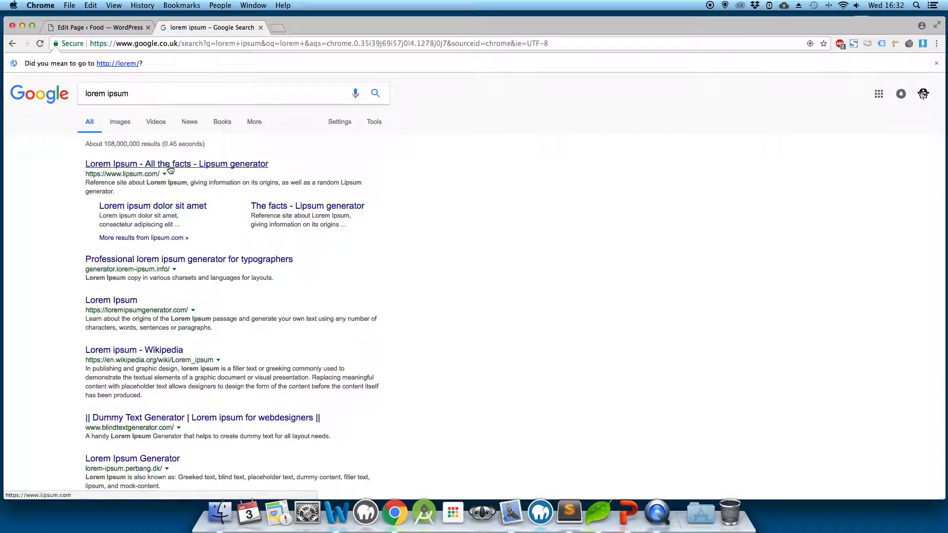
# Generate five lorem ipsum paragraphs on lipsum.com and copy the first paragraph.
pyautogui.click(175, 163)
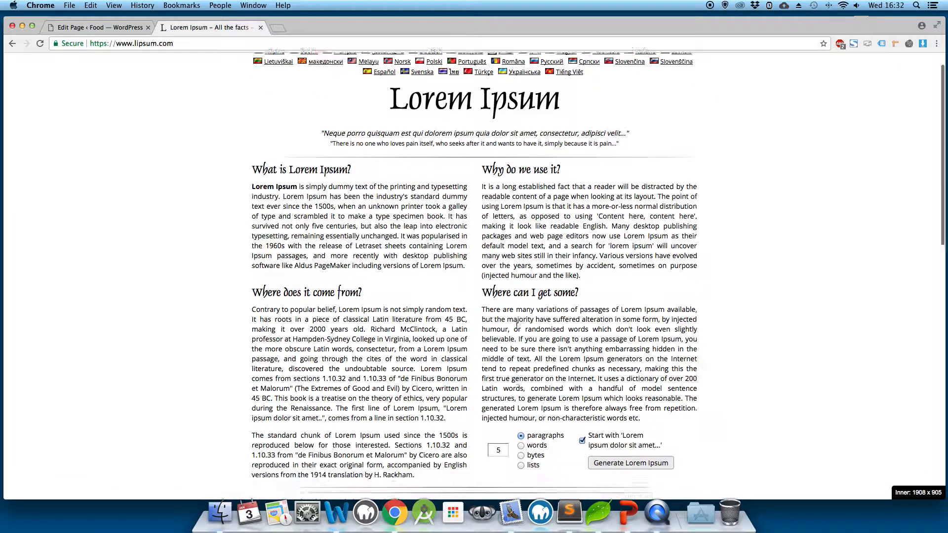
pyautogui.click(629, 462)
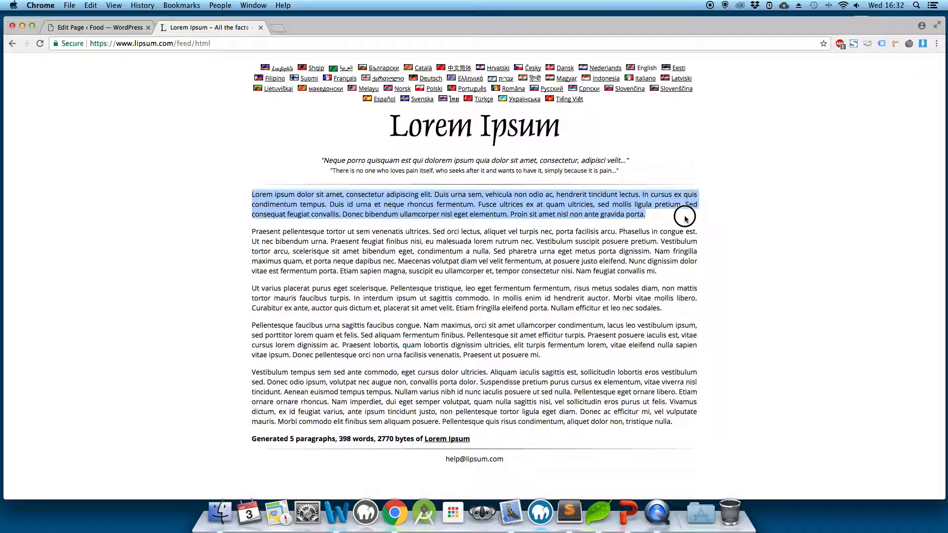
pyautogui.click(97, 27)
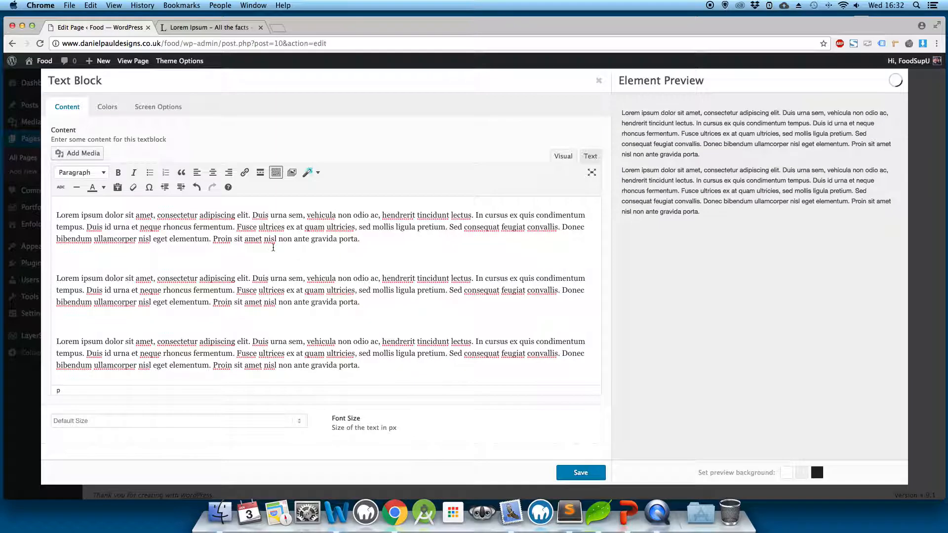
# Save the pasted lorem ipsum text and insert the red chilli photo into the Image element.
pyautogui.click(598, 80)
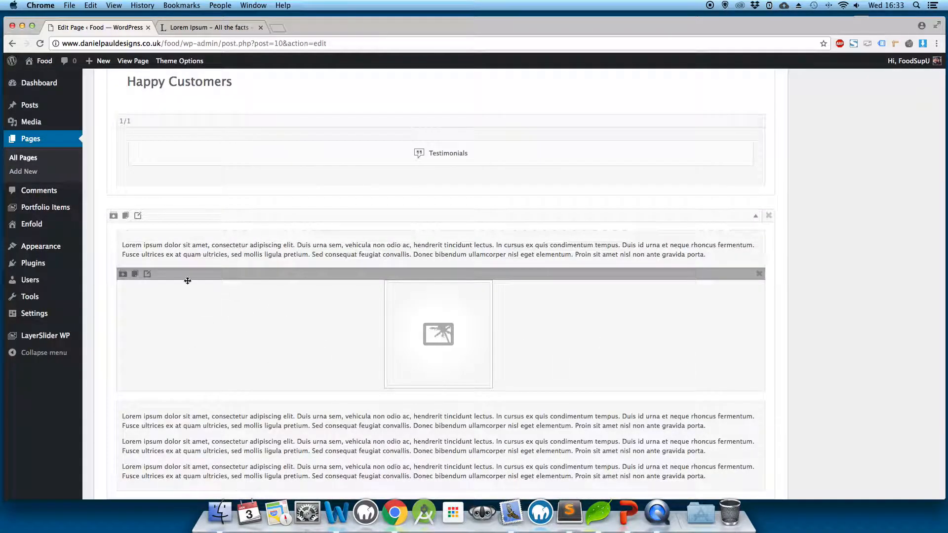
pyautogui.click(147, 274)
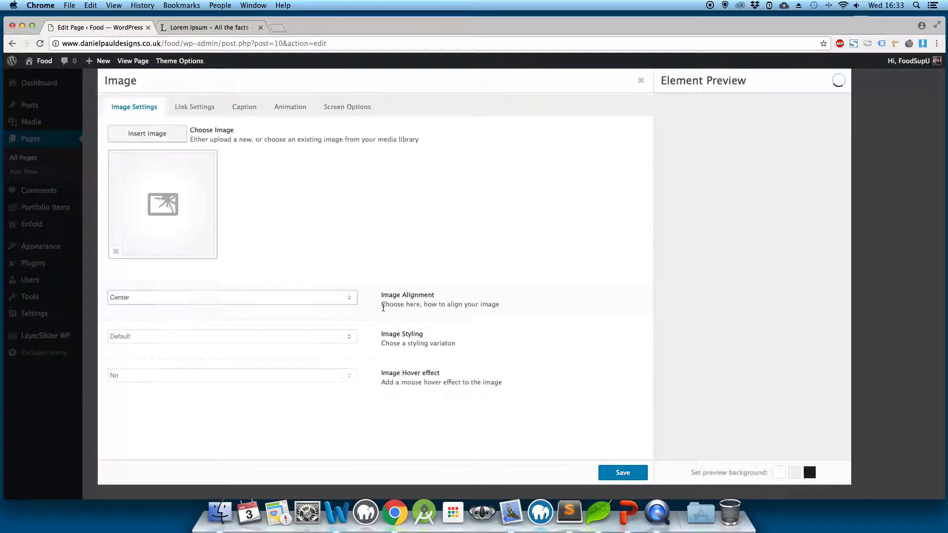
pyautogui.click(148, 133)
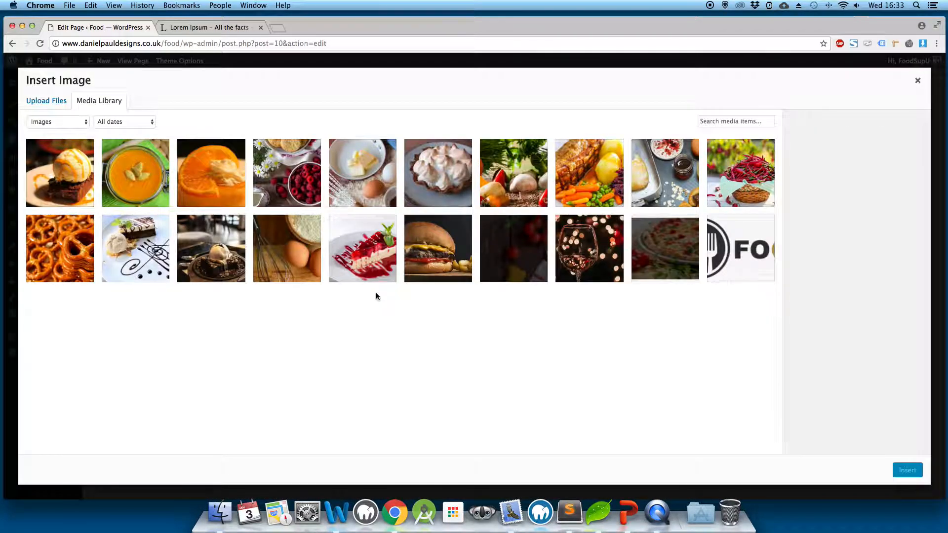
pyautogui.moveTo(668, 156)
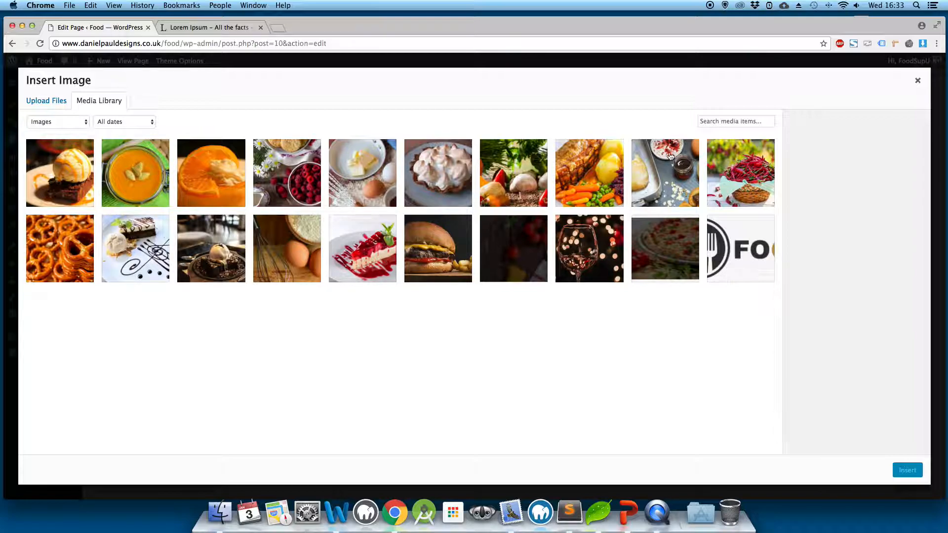
pyautogui.click(740, 172)
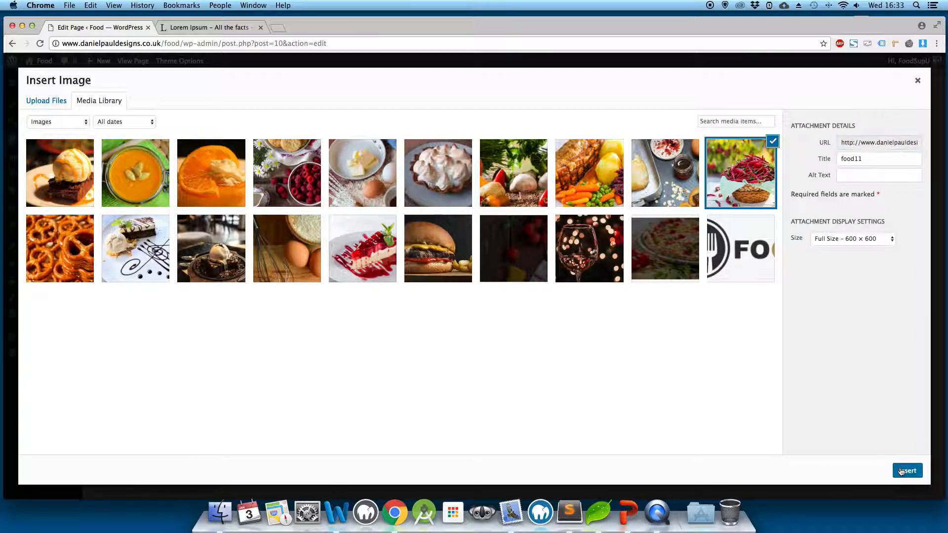
pyautogui.click(906, 470)
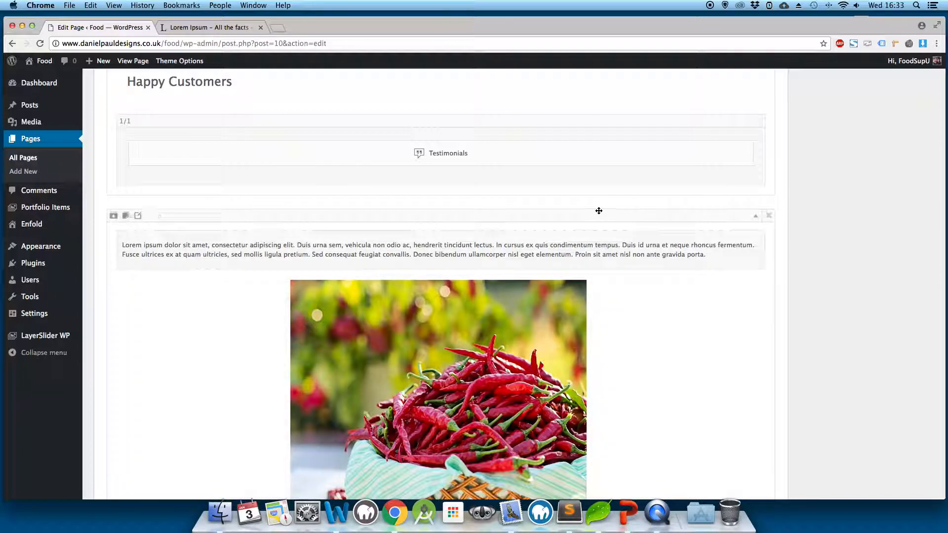
pyautogui.moveTo(140, 215)
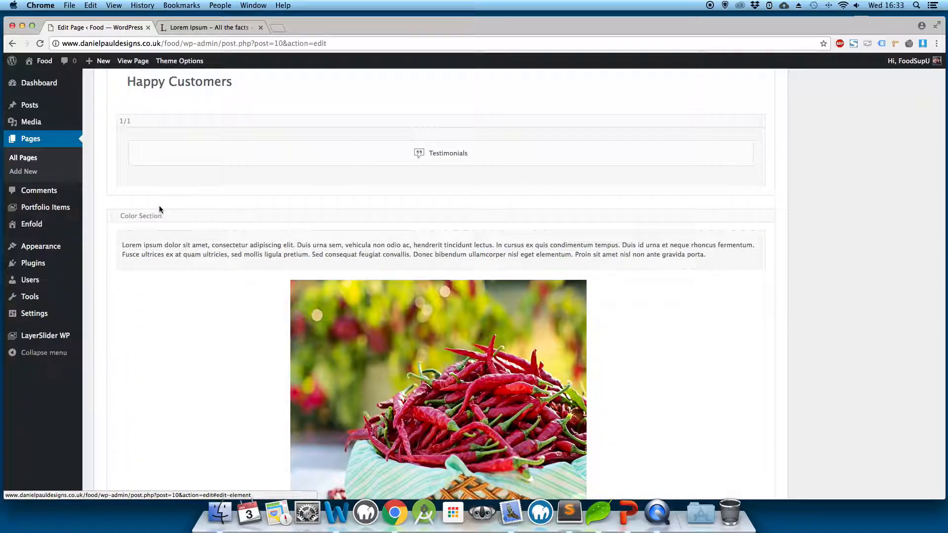
pyautogui.moveTo(193, 208)
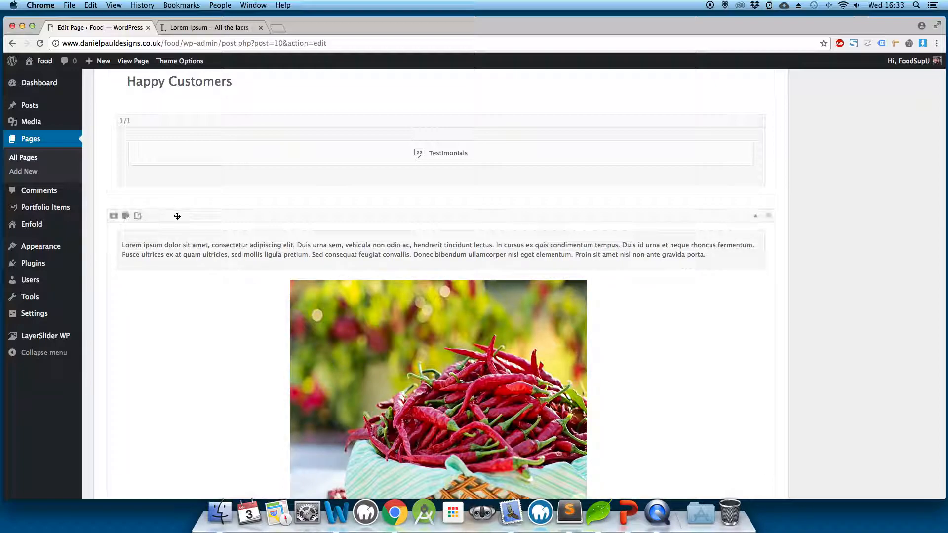
# Set the dark wooden-table photo as the Color Section's background image.
pyautogui.click(138, 216)
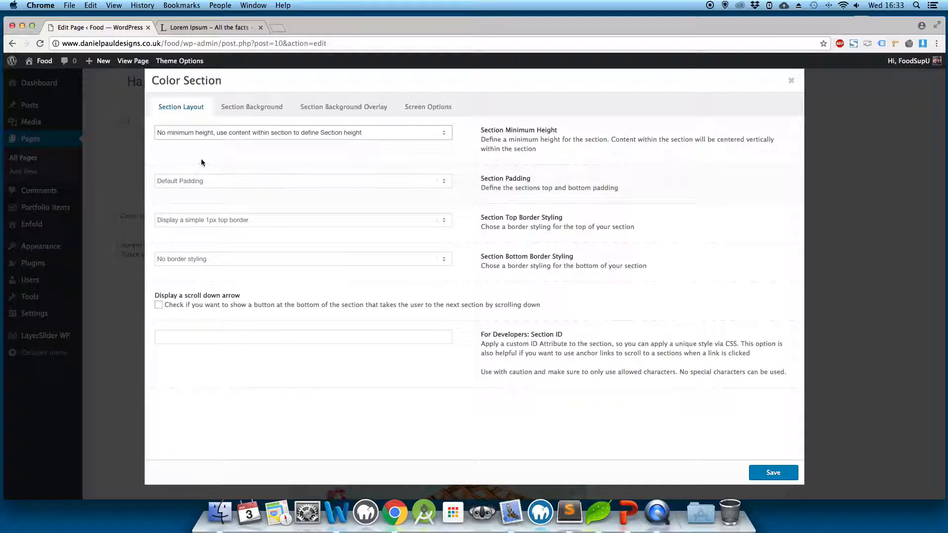
pyautogui.click(251, 107)
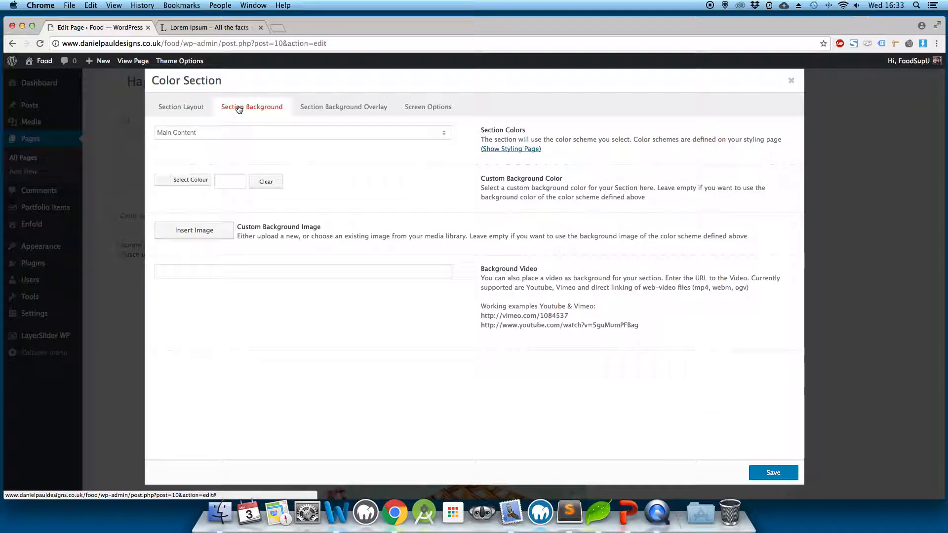
pyautogui.moveTo(194, 230)
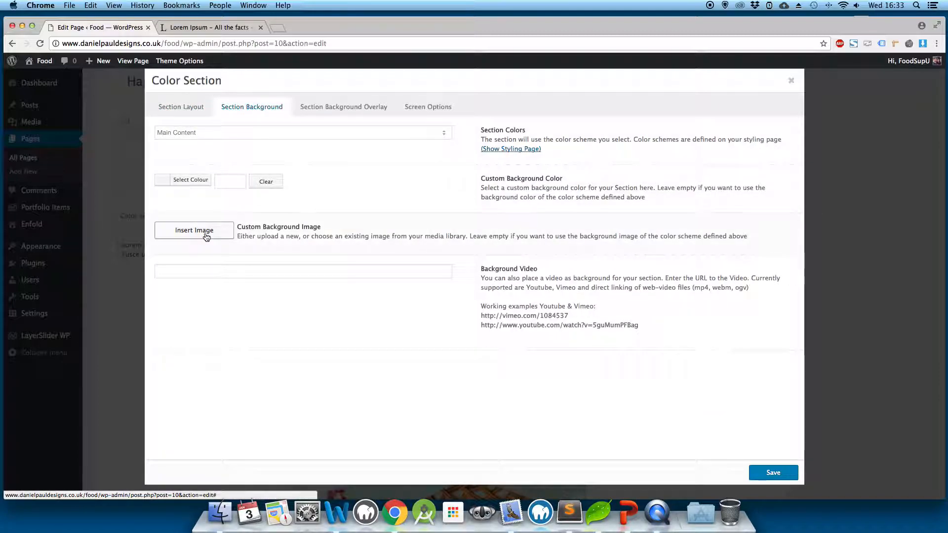
pyautogui.click(193, 231)
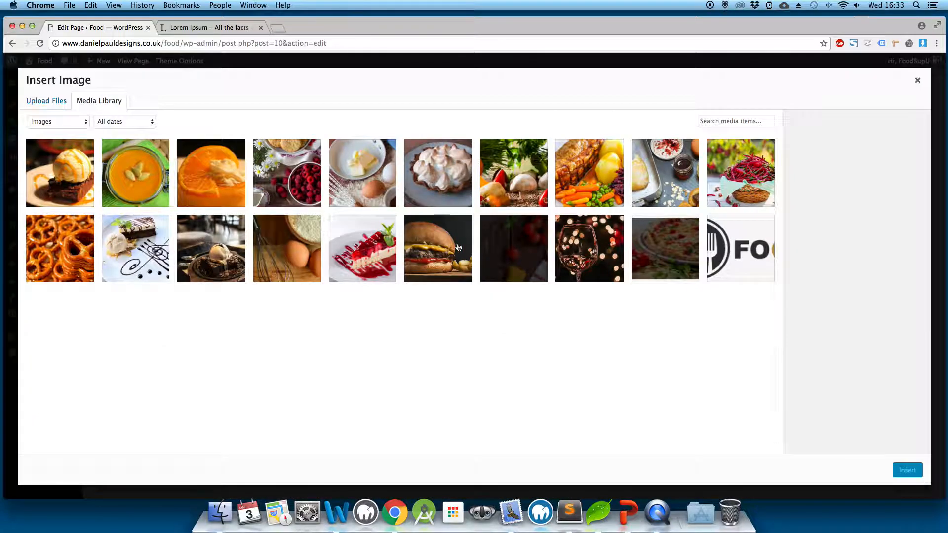
pyautogui.click(512, 248)
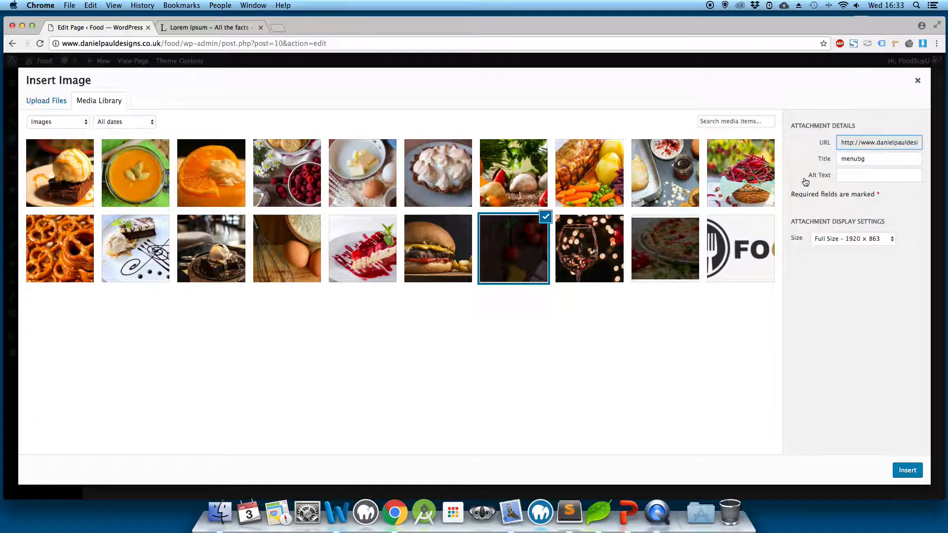
pyautogui.moveTo(856, 245)
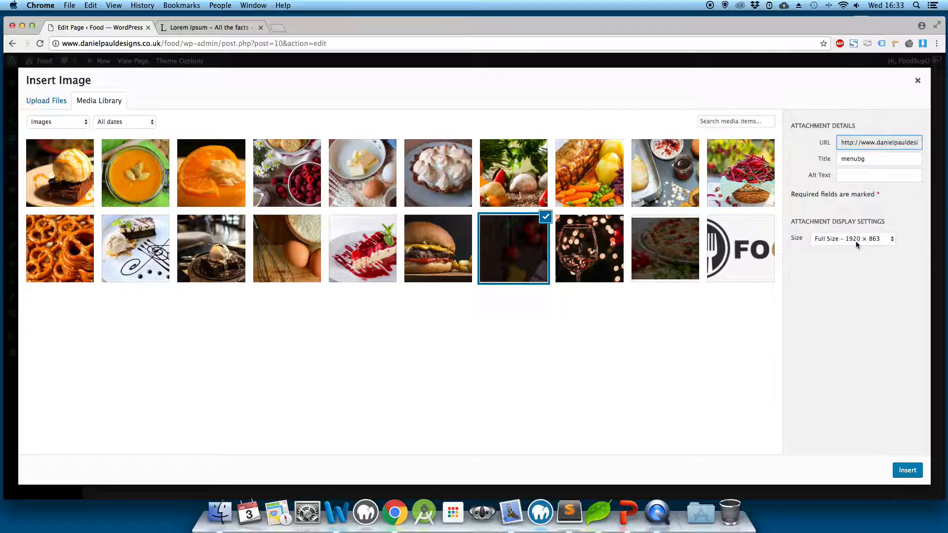
pyautogui.moveTo(875, 248)
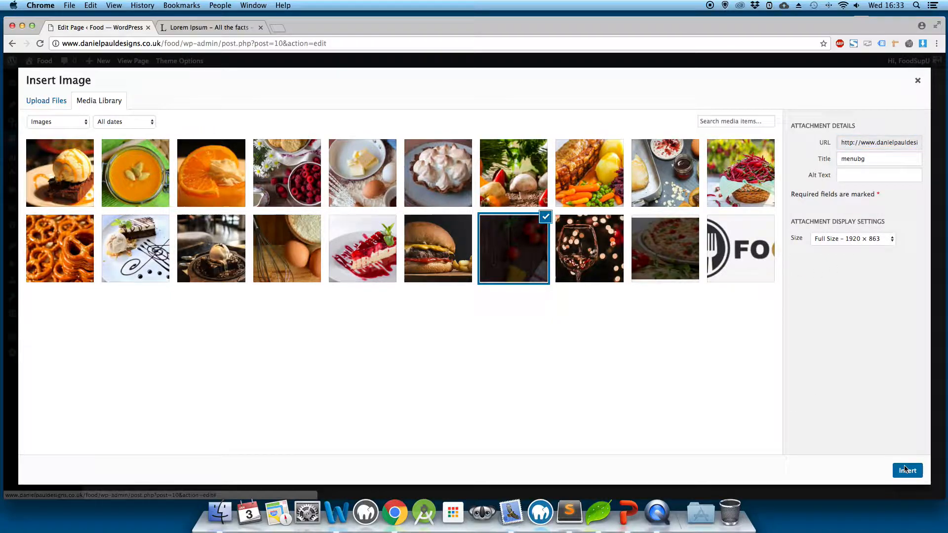
pyautogui.click(906, 470)
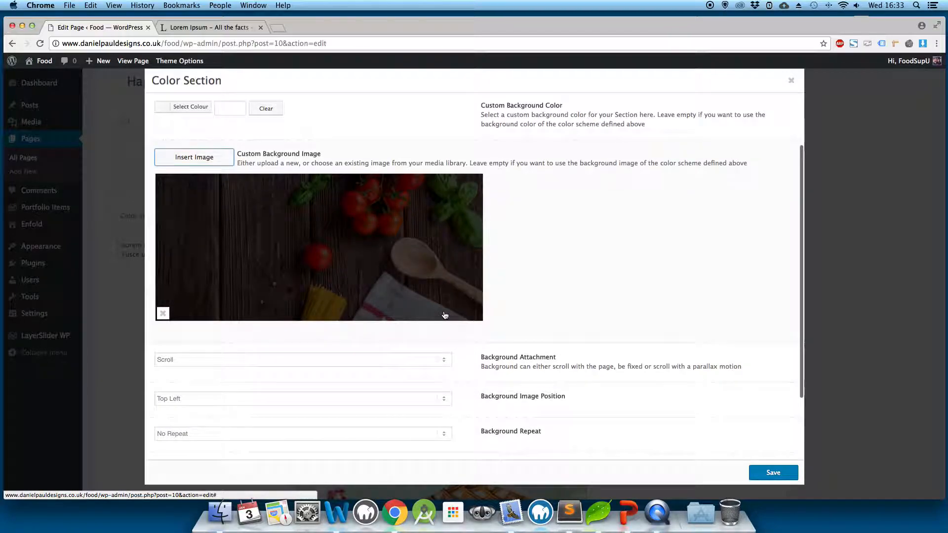
# Set the background attachment to Parallax and position to Center Center.
pyautogui.scroll(-3)
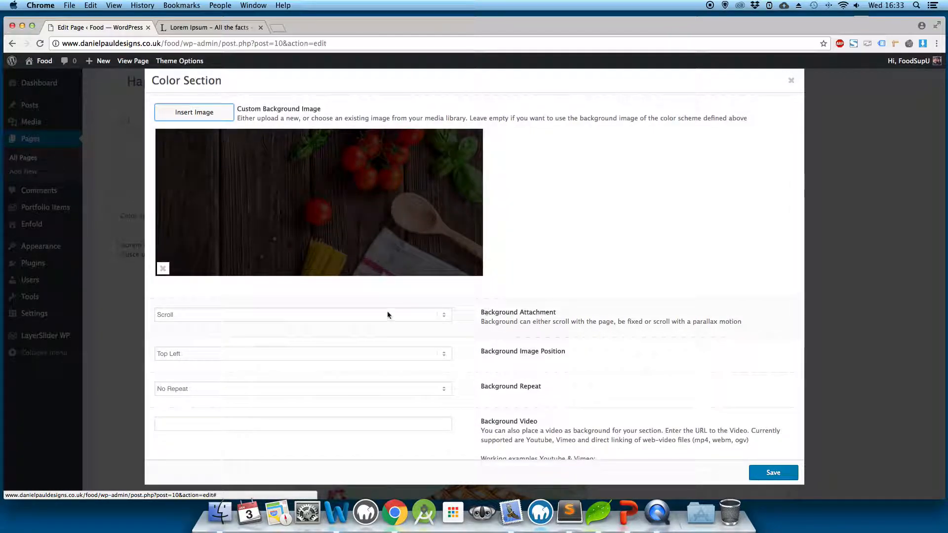
pyautogui.click(302, 314)
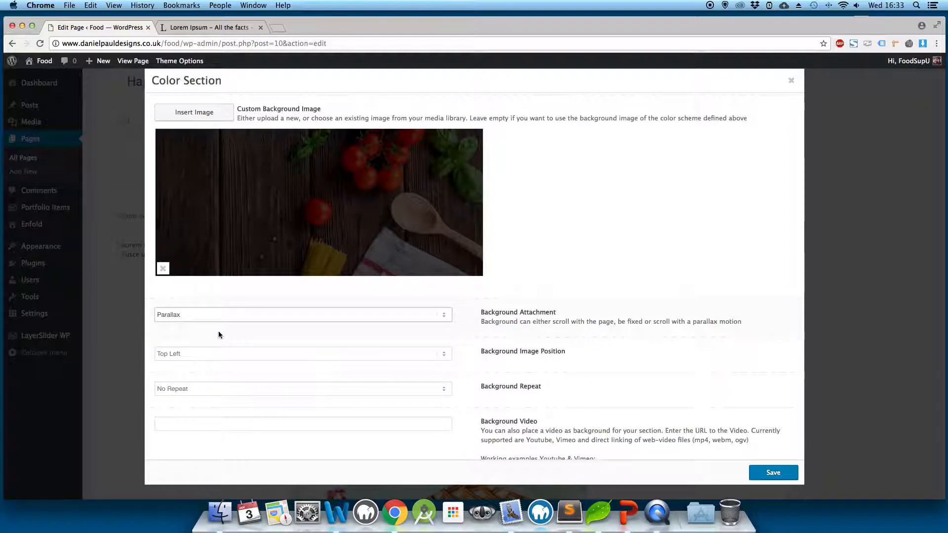
pyautogui.click(302, 354)
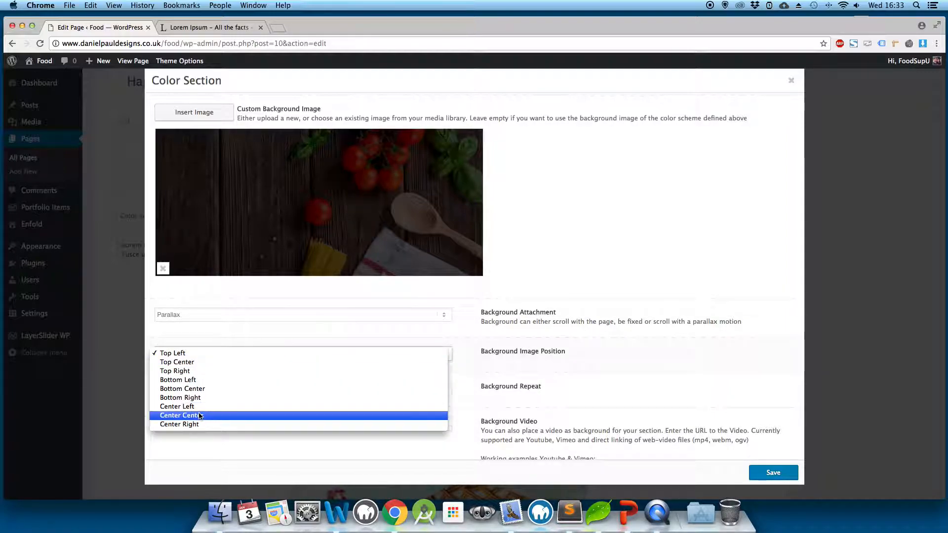
pyautogui.click(184, 415)
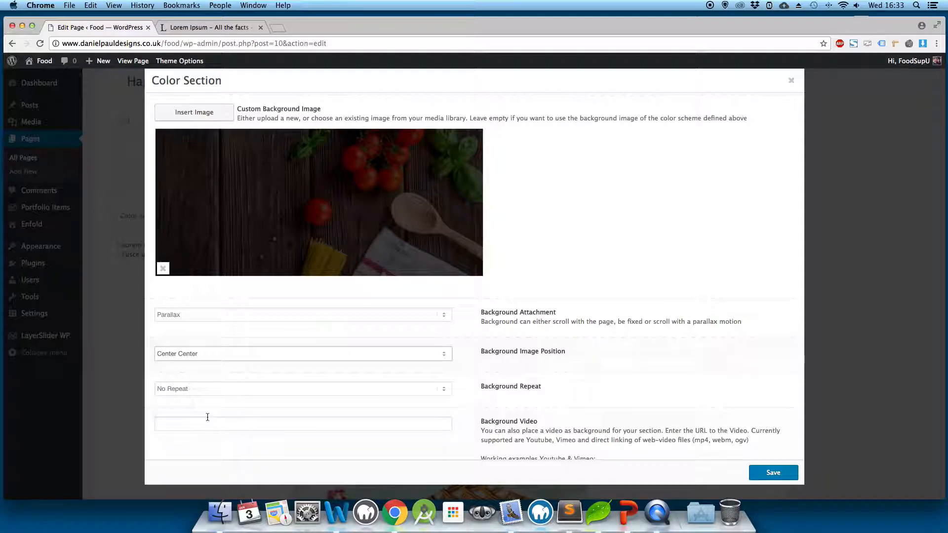
pyautogui.moveTo(213, 396)
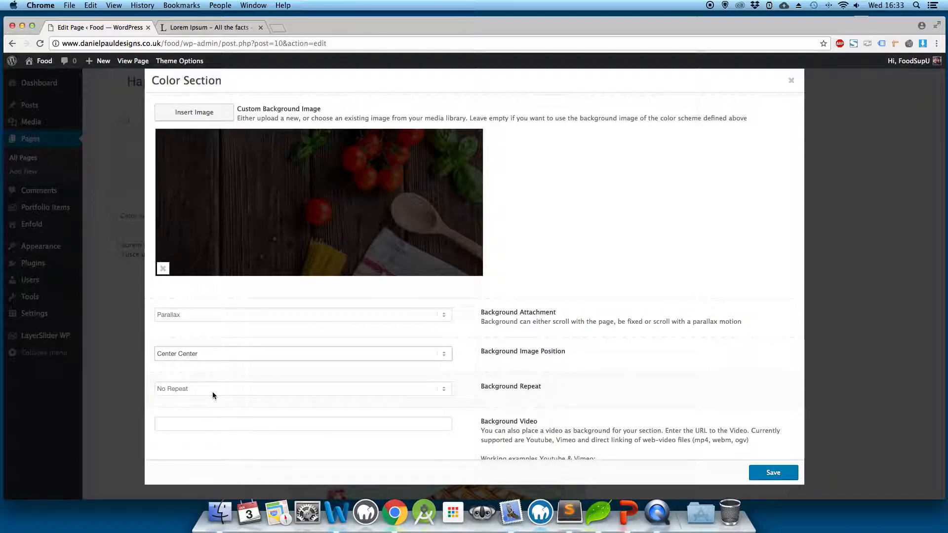
pyautogui.moveTo(270, 410)
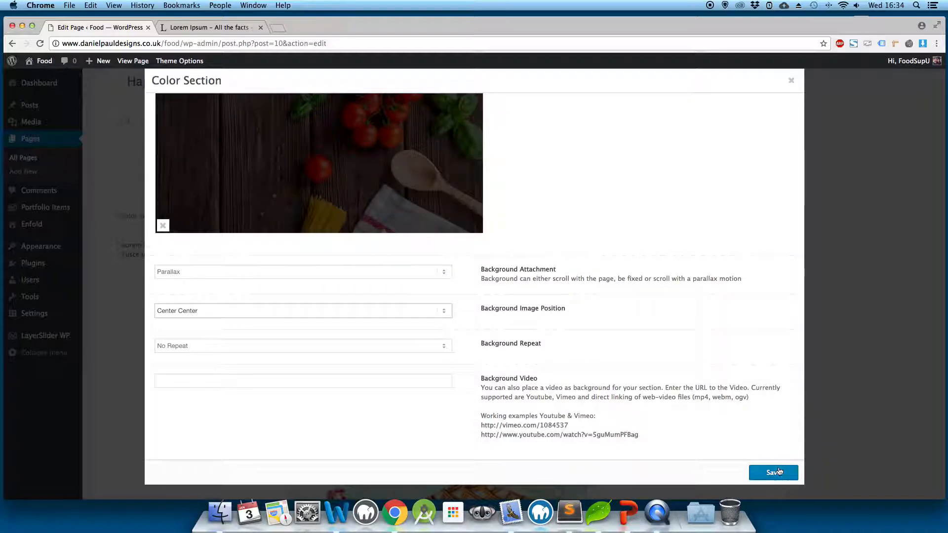
# Save the Color Section settings, update the home page and view it live.
pyautogui.click(773, 472)
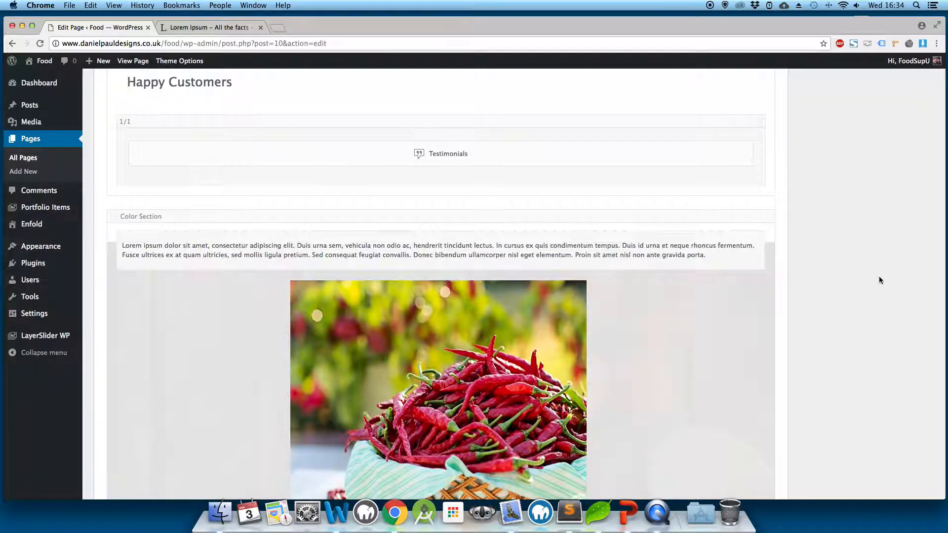
pyautogui.scroll(3)
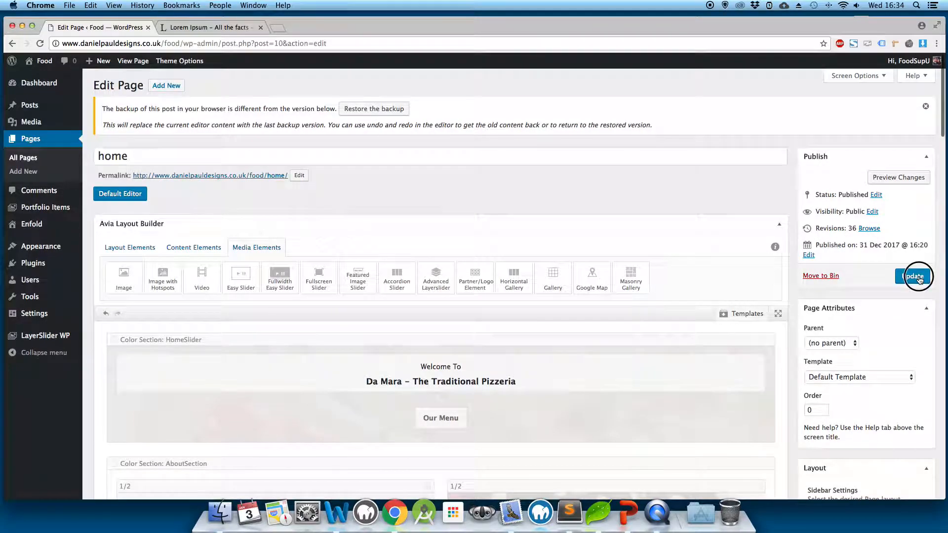
pyautogui.click(913, 275)
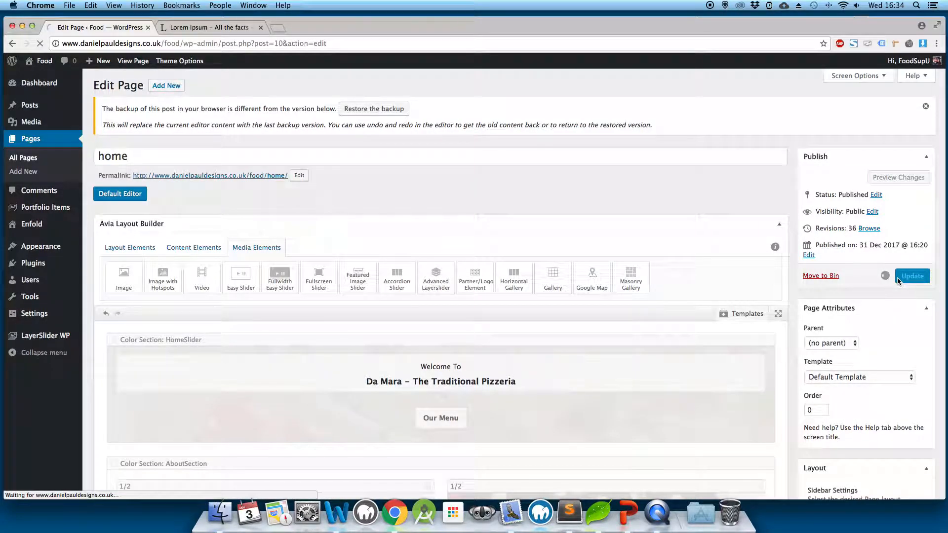
pyautogui.click(911, 275)
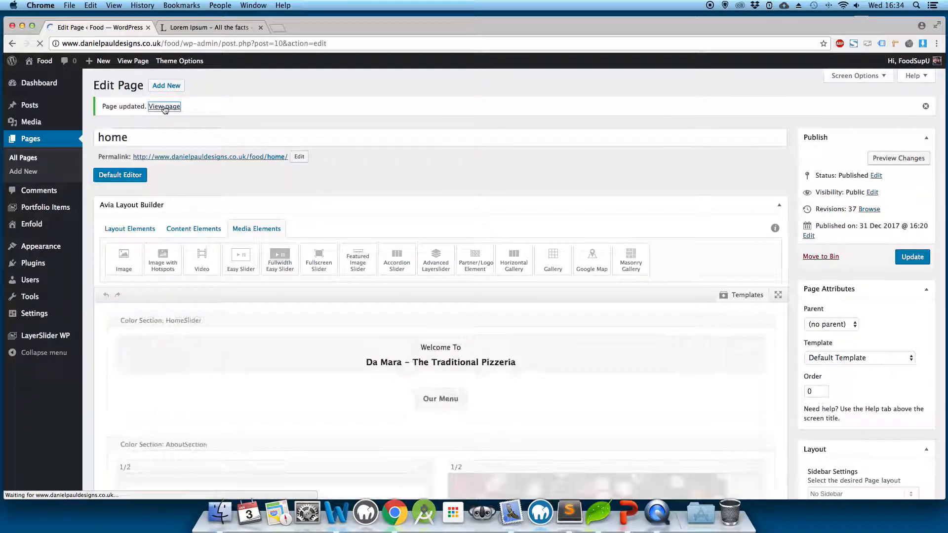
pyautogui.click(164, 106)
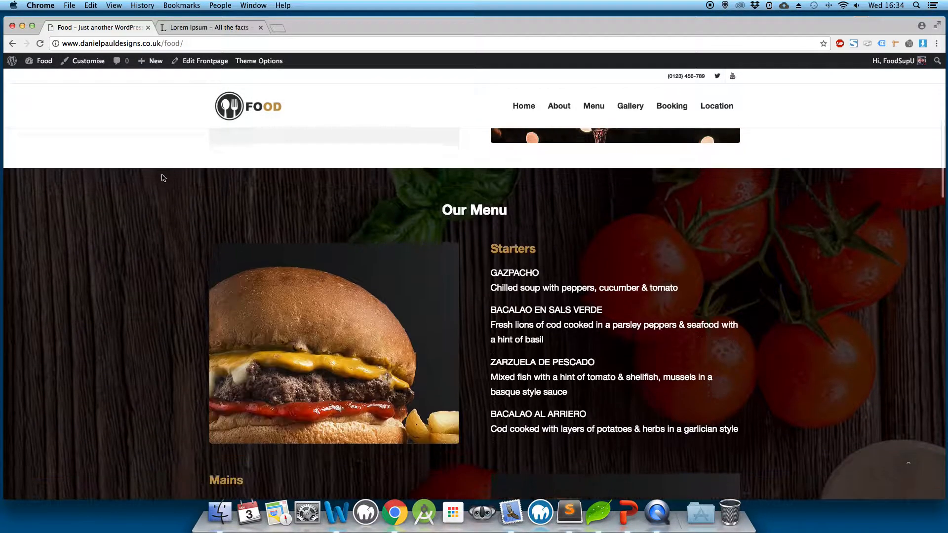
pyautogui.scroll(-3)
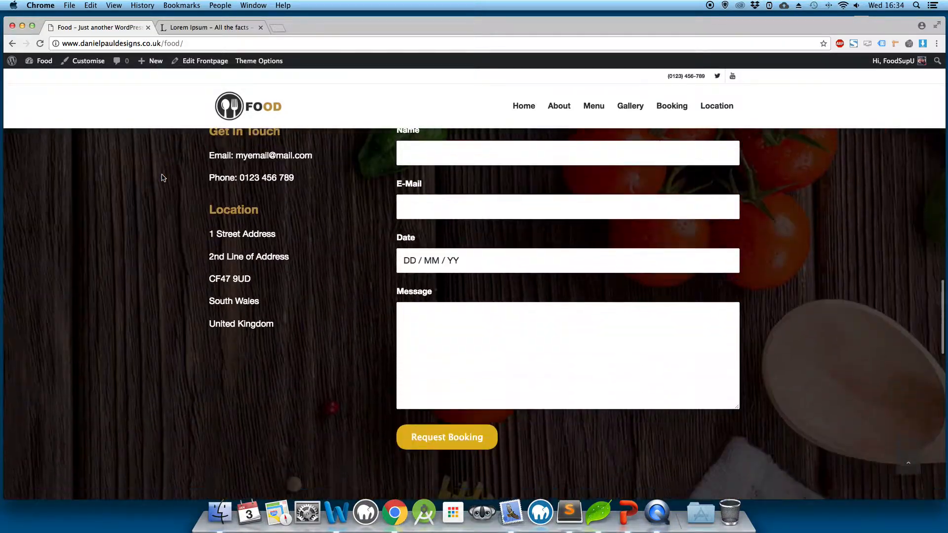
pyautogui.scroll(3)
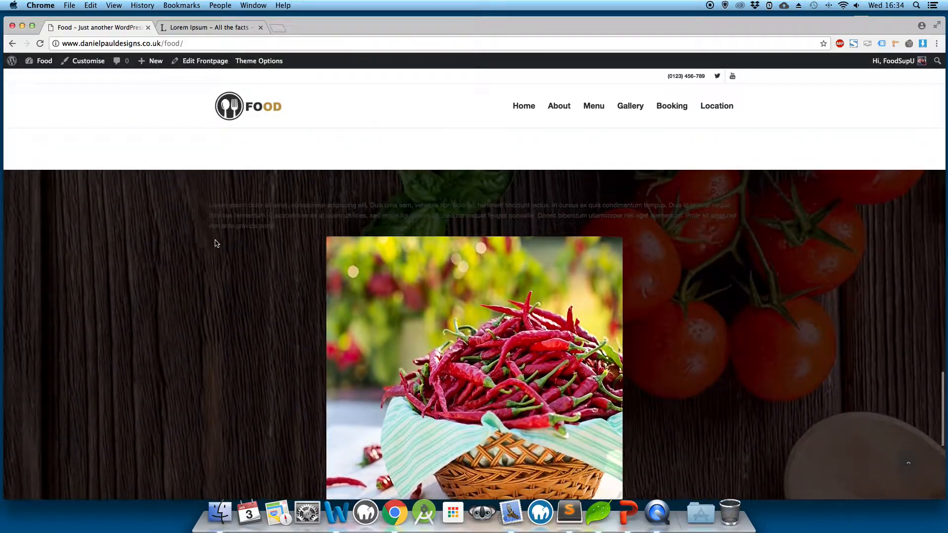
pyautogui.scroll(-3)
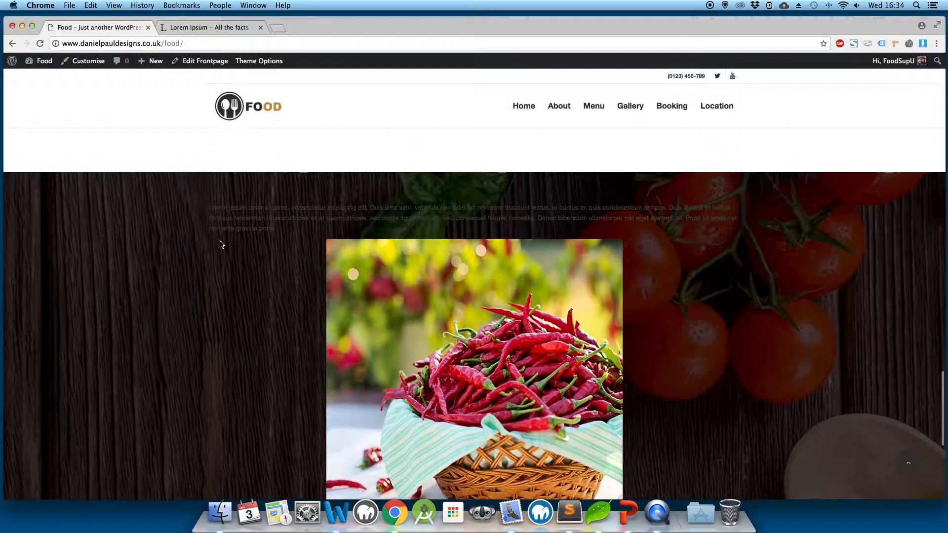
pyautogui.scroll(3)
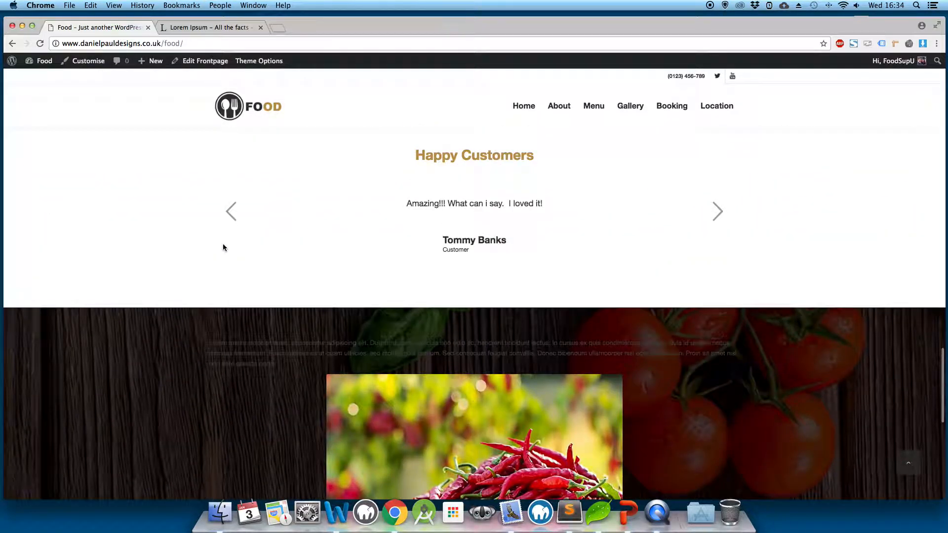
pyautogui.moveTo(219, 315)
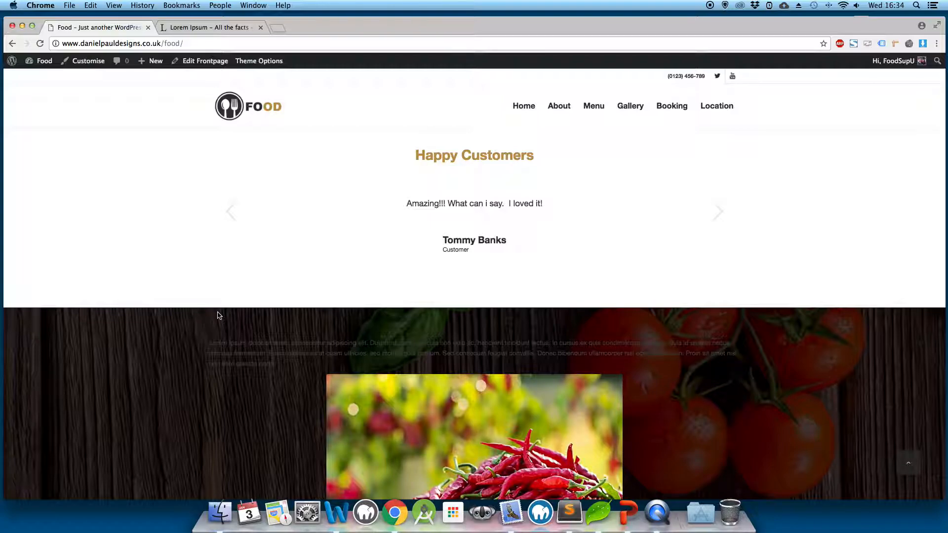
pyautogui.click(718, 212)
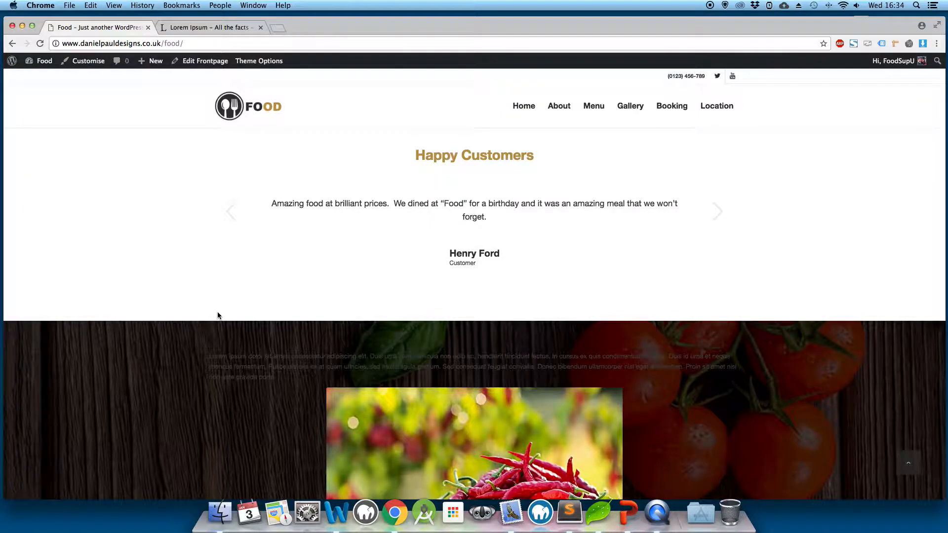
pyautogui.click(717, 210)
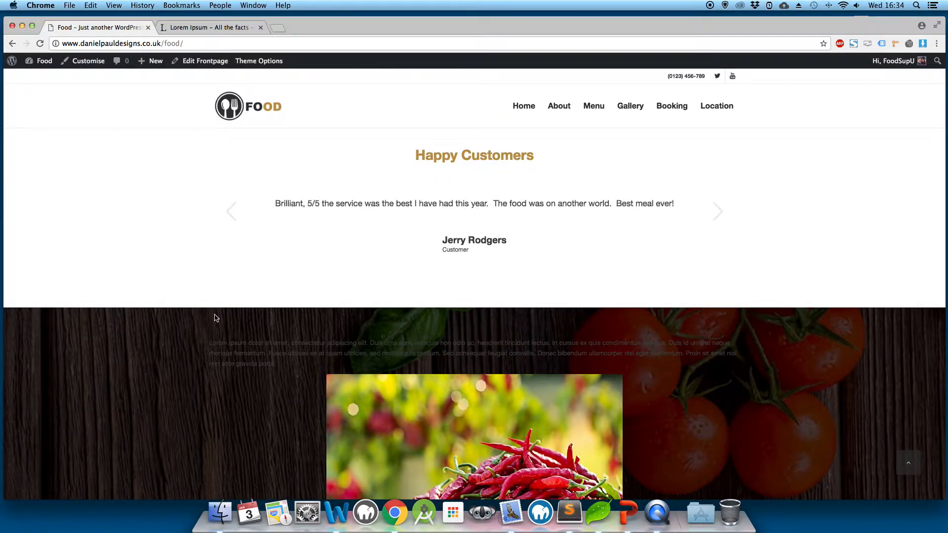